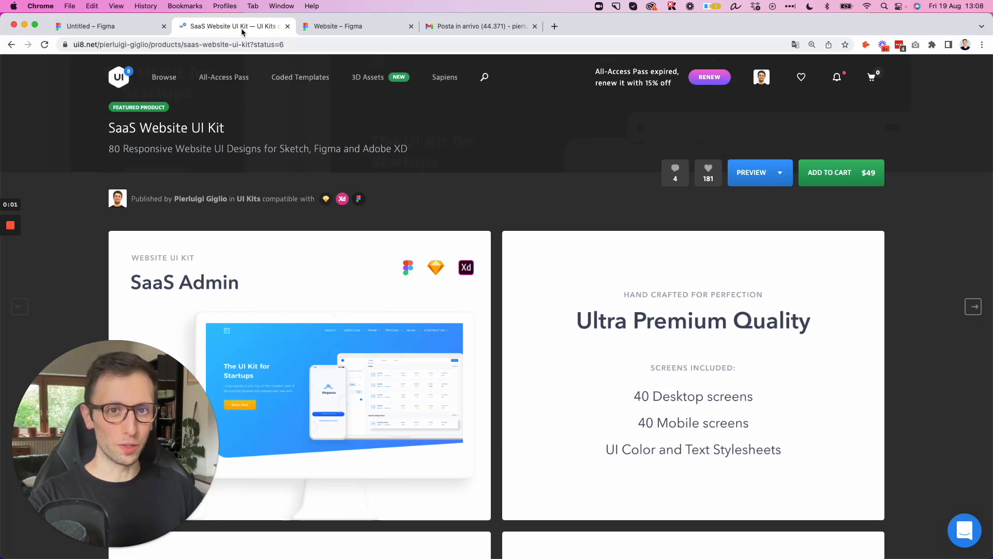
Add a 1440×1024 Desktop preset frame to the canvas and rename it '1'
left_click(300, 77)
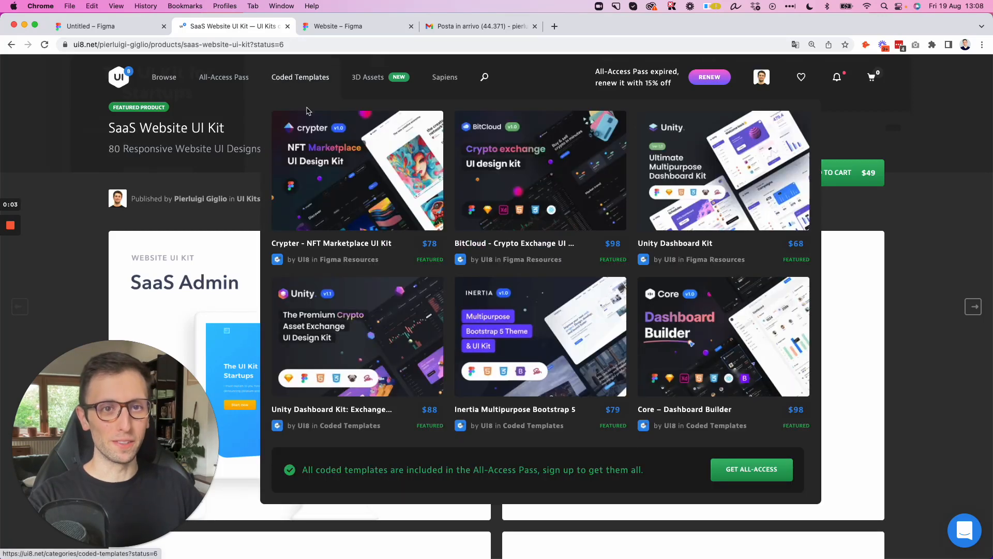
scroll("down", 3)
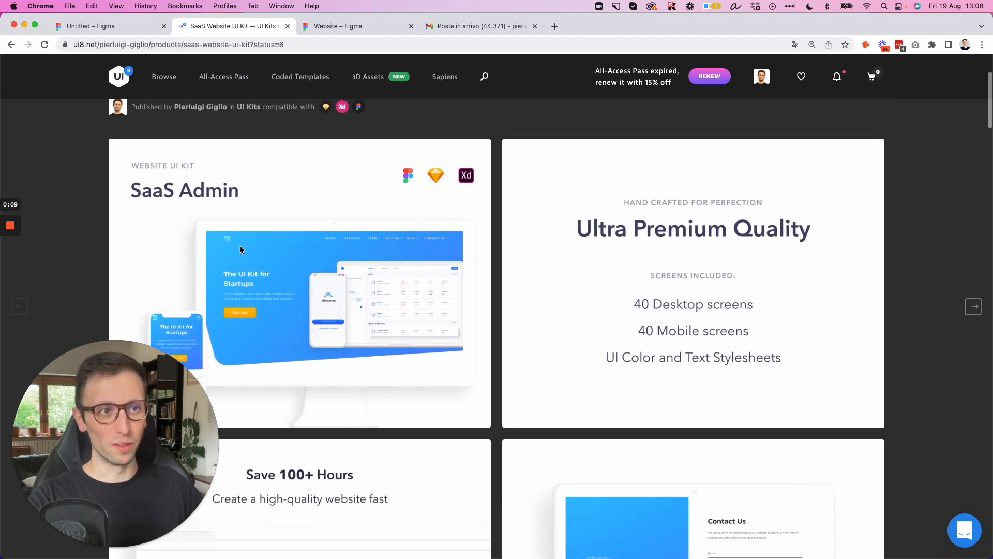
scroll("down", 3)
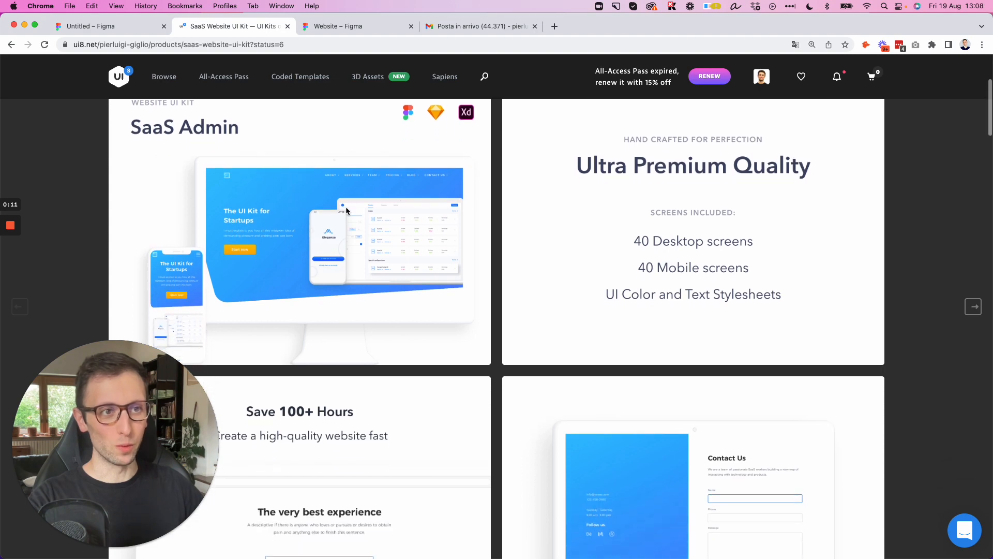
mouse_move(325, 250)
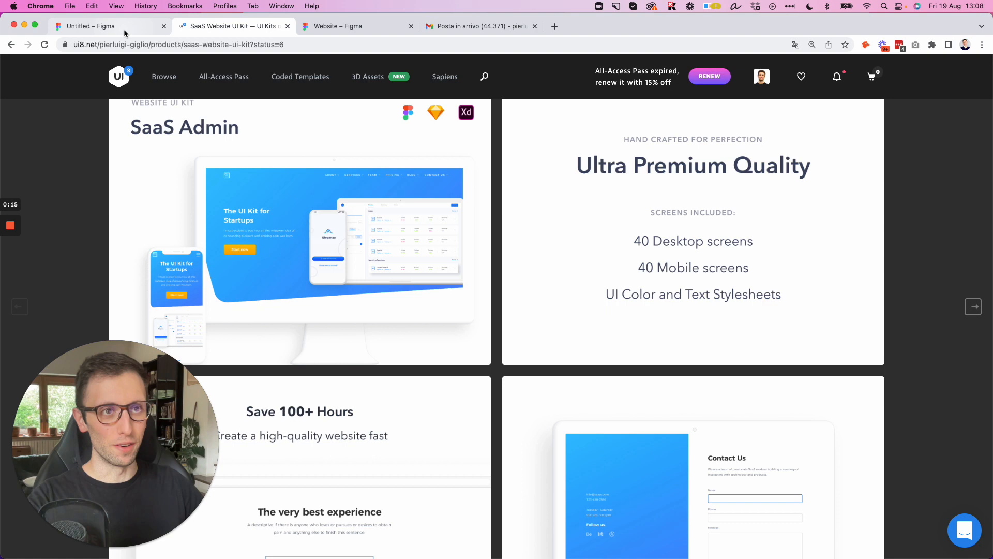
left_click(91, 27)
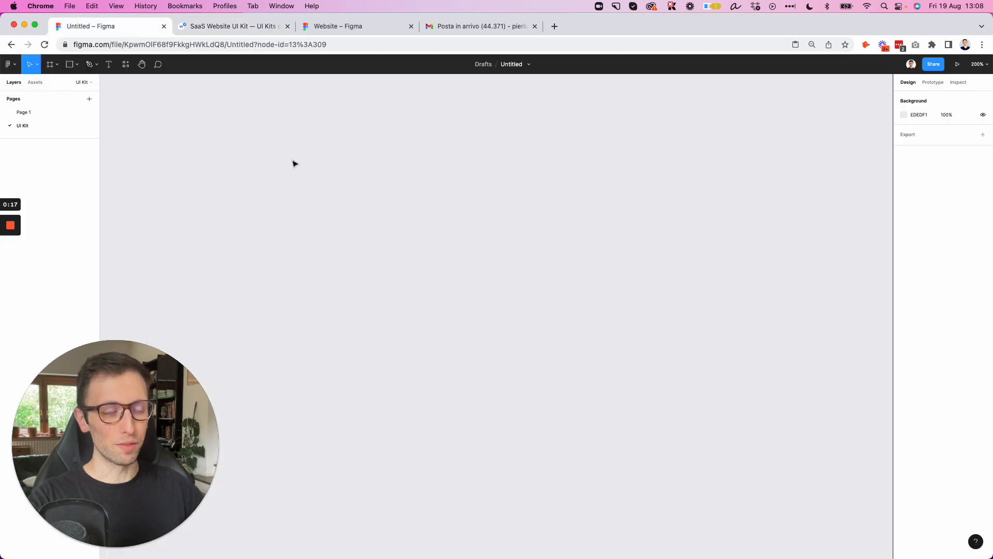
left_click(68, 65)
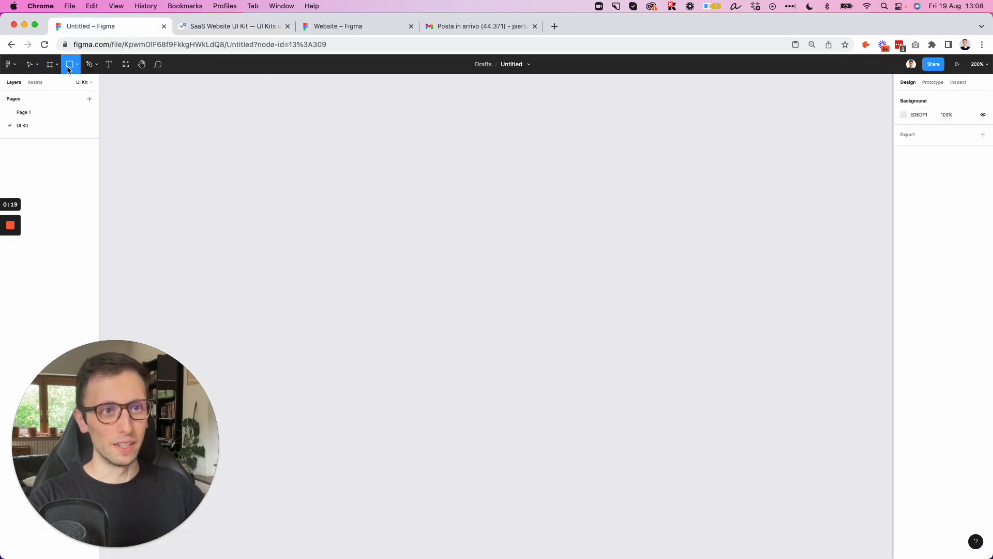
left_click(49, 65)
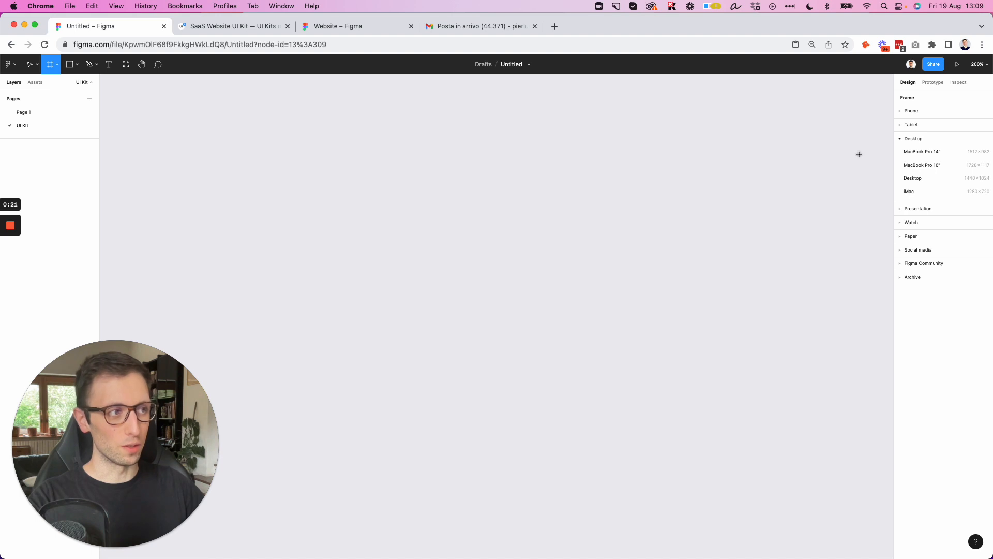
left_click(913, 177)
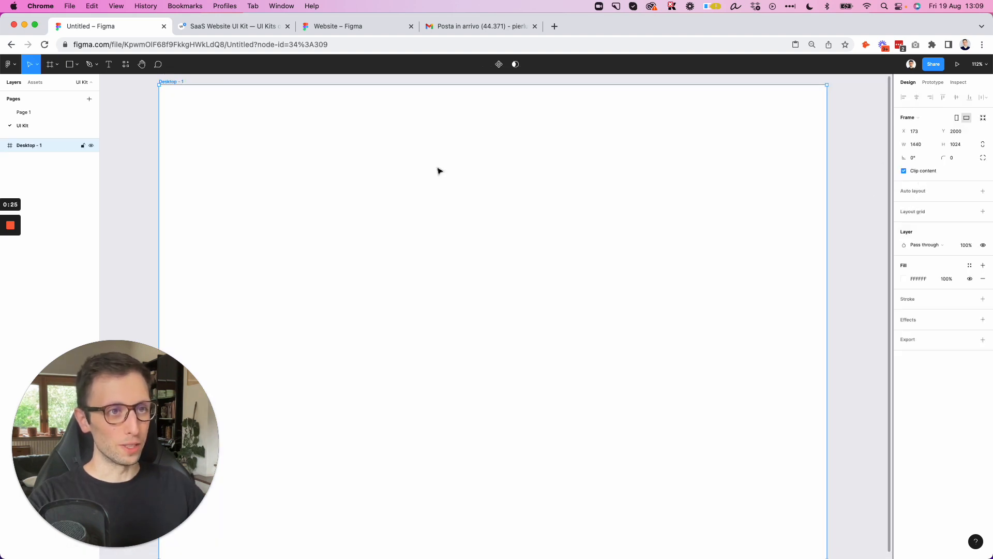
mouse_move(390, 169)
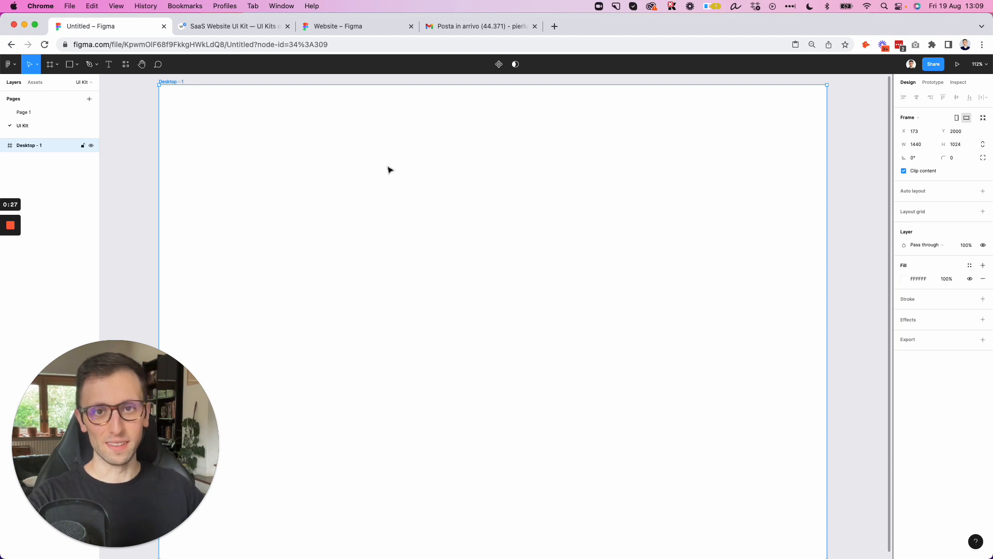
mouse_move(253, 131)
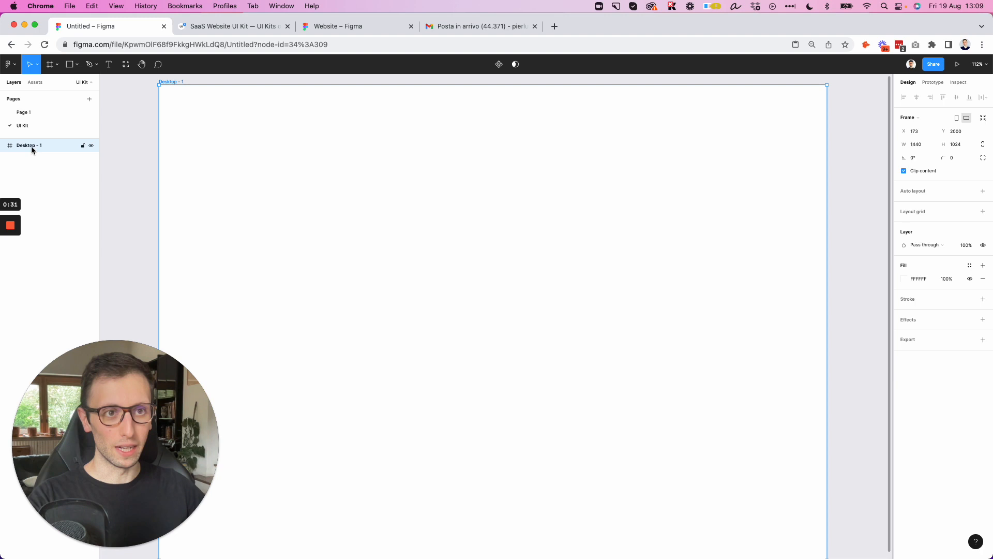
double_click(29, 145)
type("1")
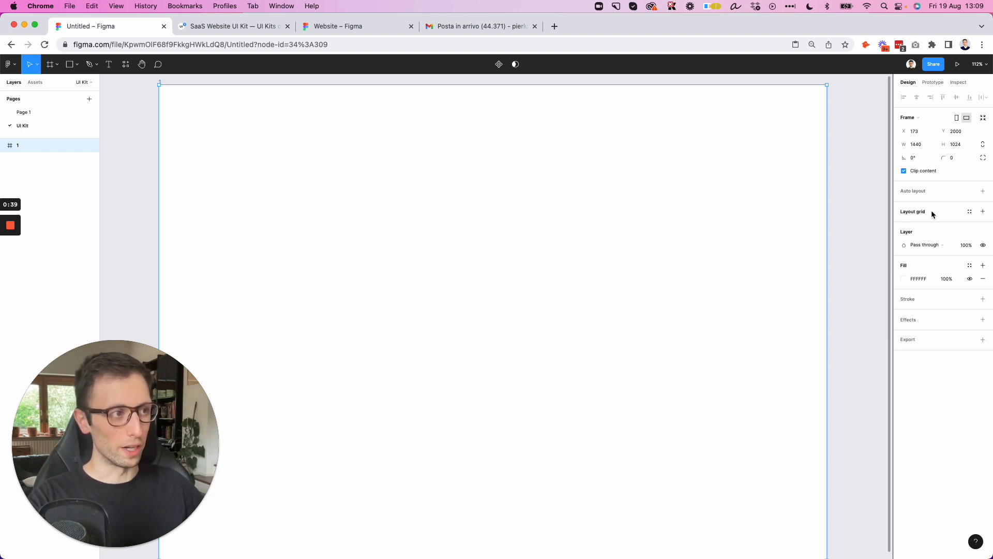
Add a 12-column layout grid with 90 margins and pale EFEFEF colour
left_click(983, 211)
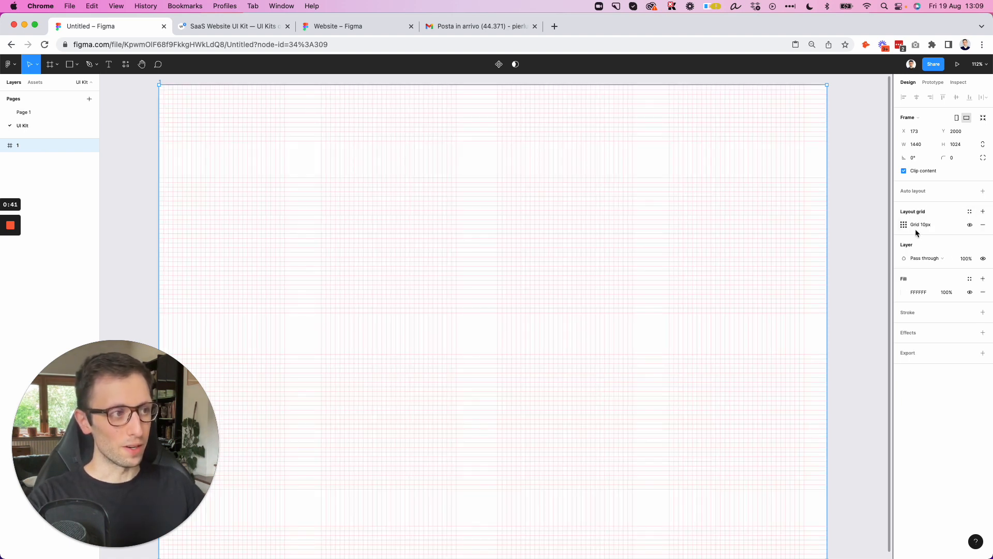
left_click(904, 224)
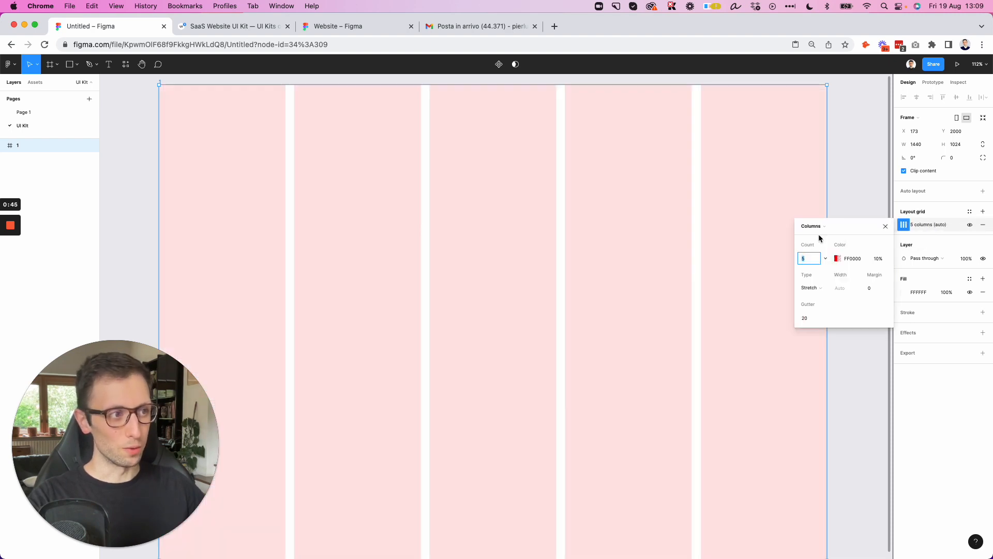
type("9")
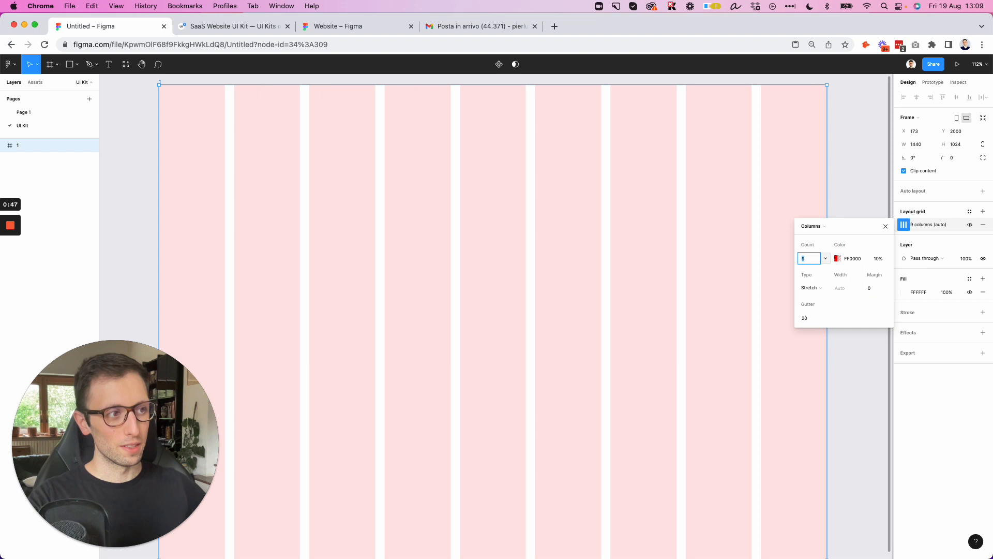
type("12")
left_click(877, 287)
type("60")
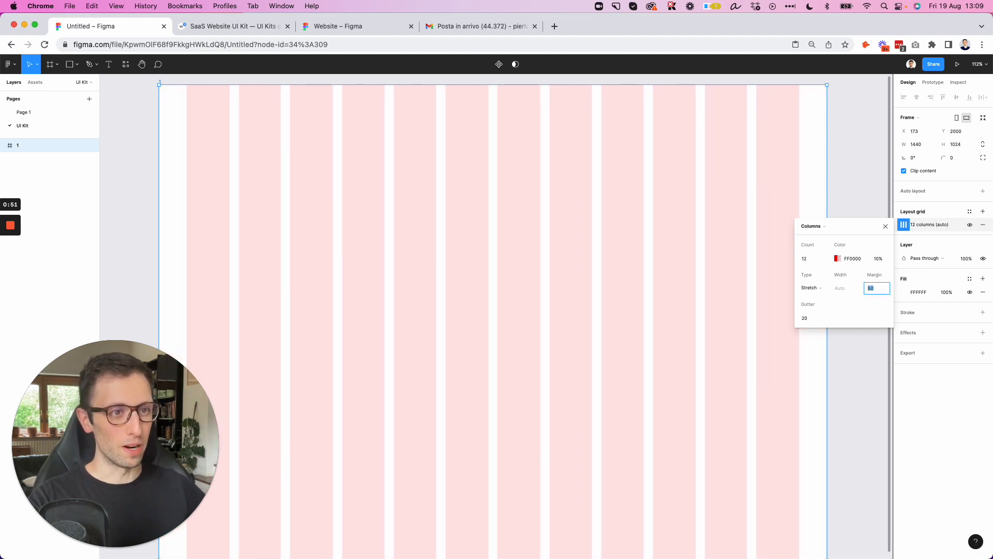
type("90")
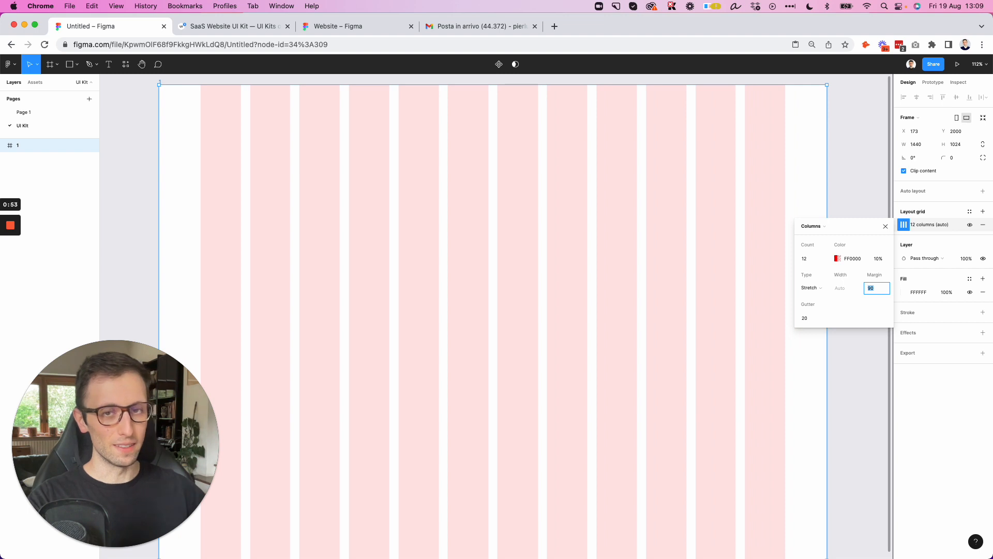
left_click(838, 258)
type("EFEFEF")
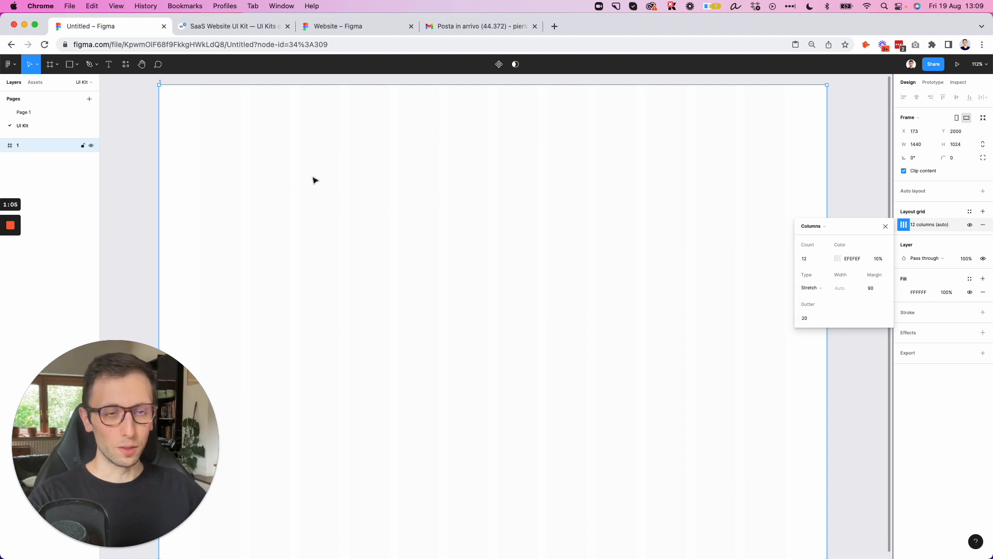
Draw a square, paste a smaller copy inside it, and set corner radius 4
left_click(69, 64)
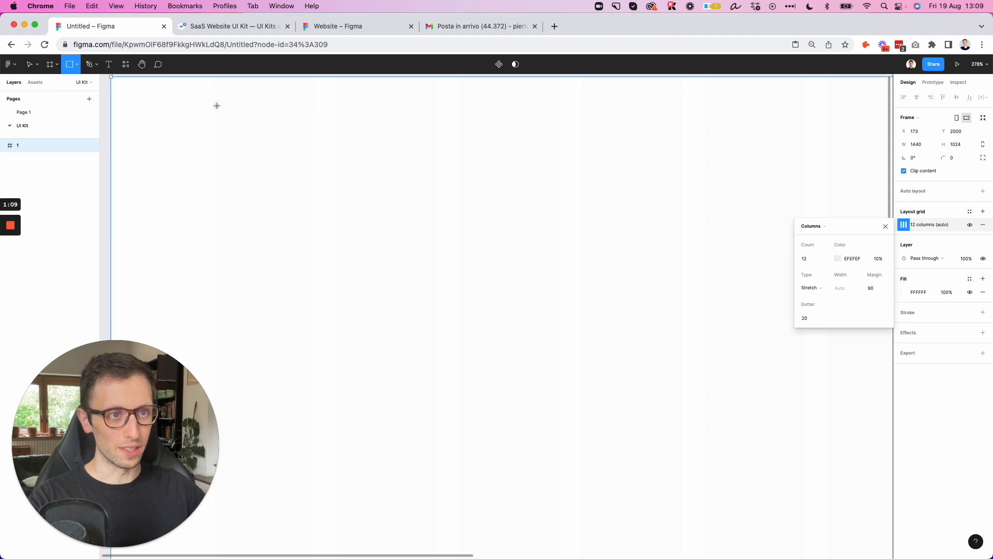
left_click_drag(217, 106, 282, 171)
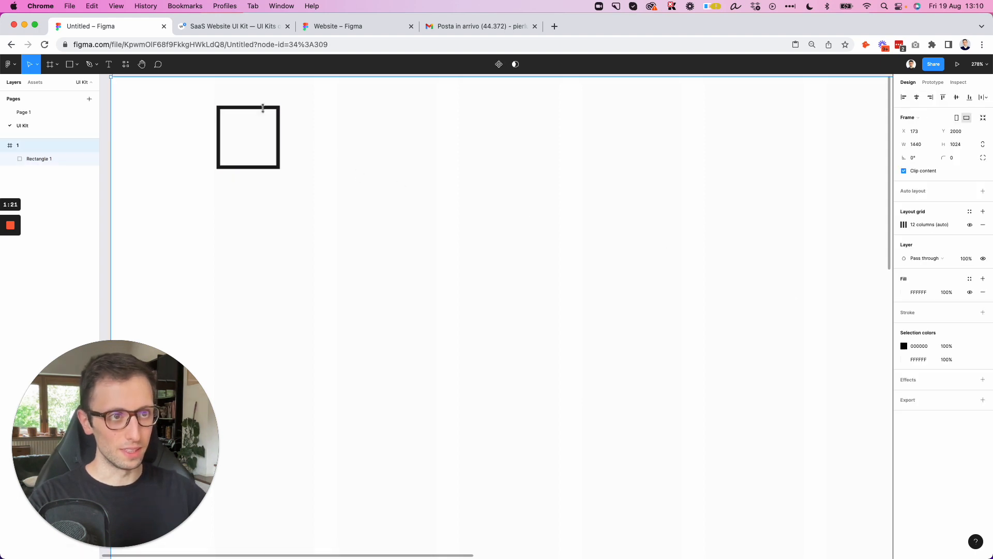
left_click(248, 137)
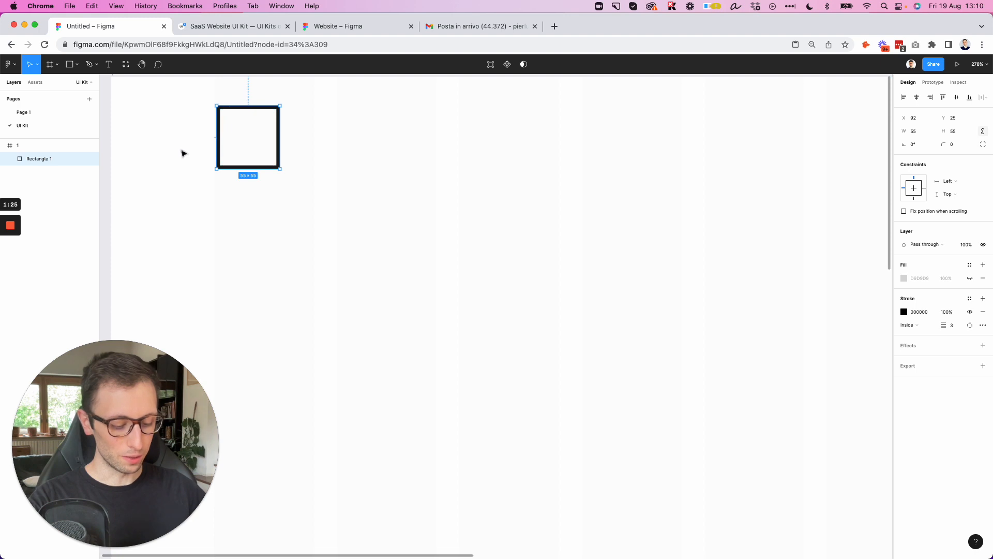
key("Cmd+V")
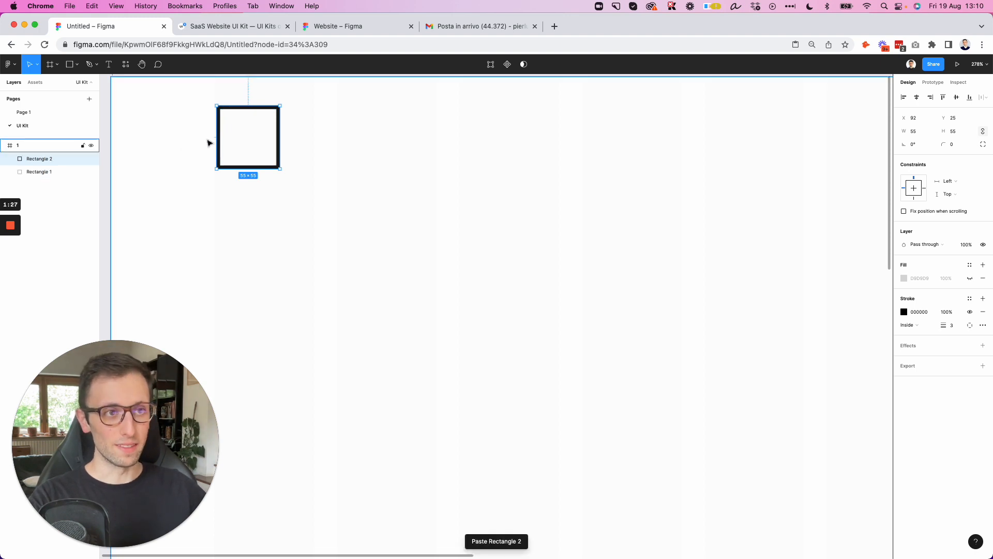
left_click_drag(282, 170, 247, 136)
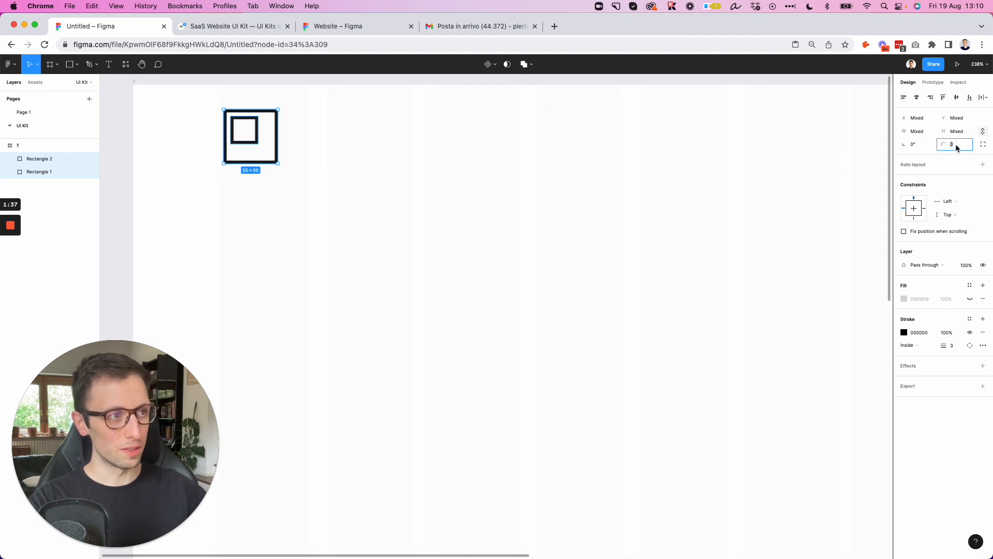
type("4")
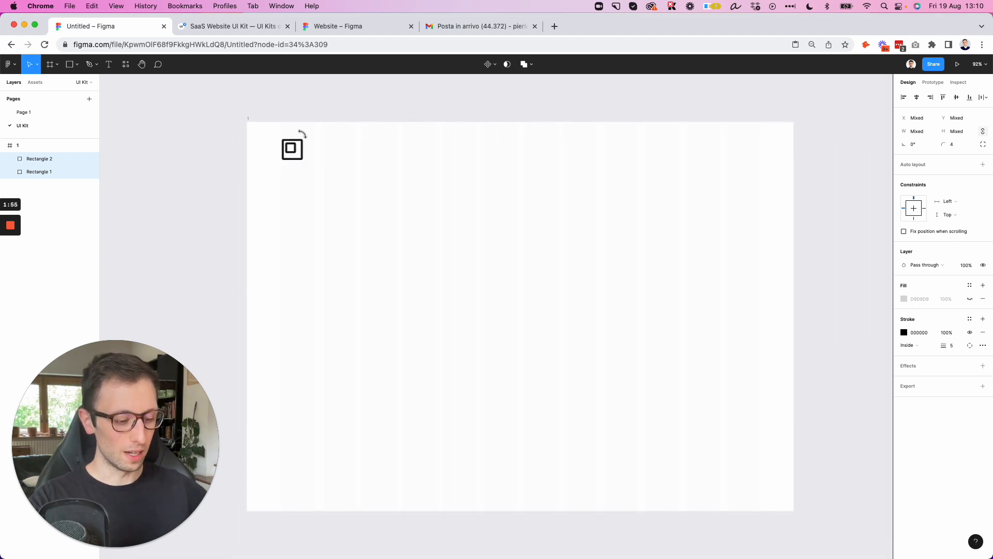
left_click(292, 148)
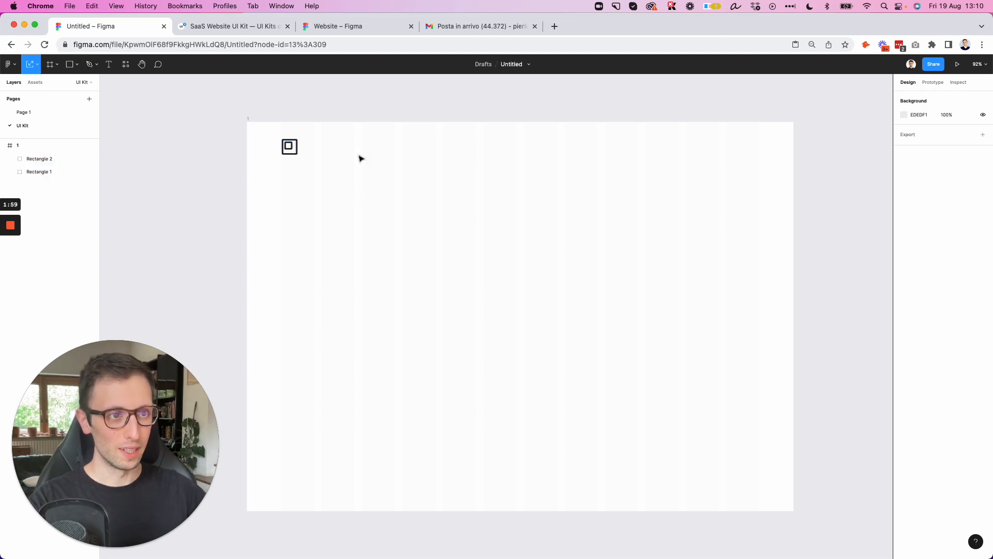
mouse_move(330, 144)
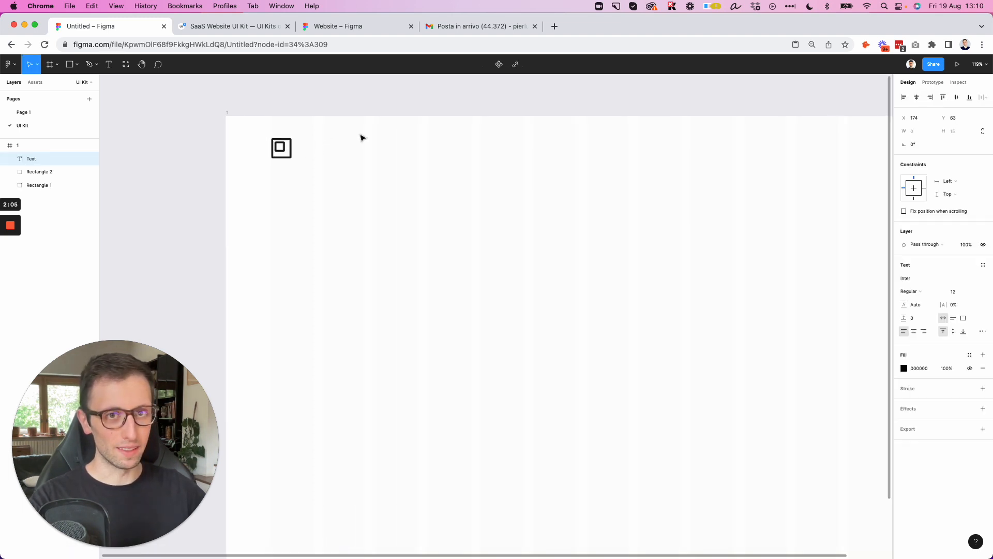
Create an ABOUT text label in the header and duplicate it for more nav items
type("A")
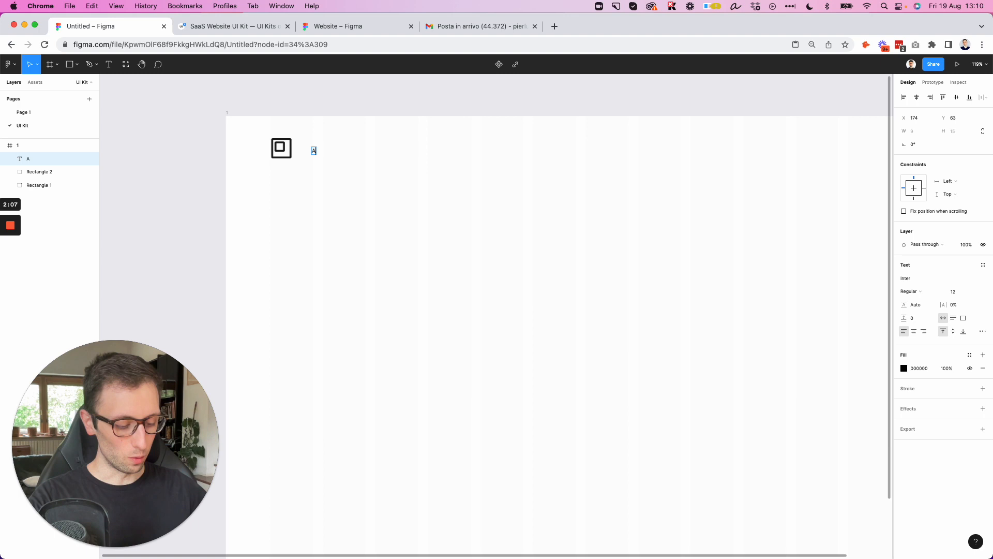
type("ABOUT")
left_click(958, 290)
type("14")
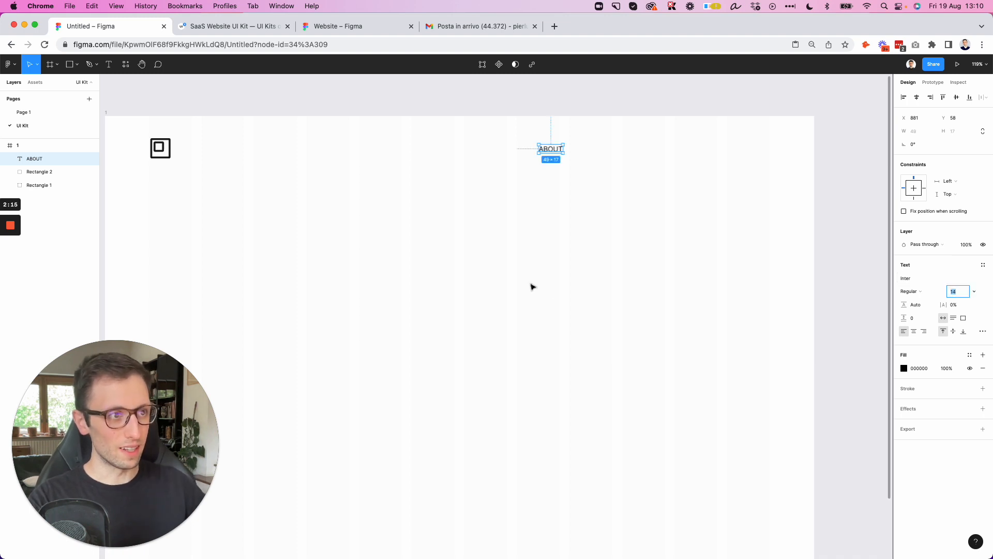
left_click_drag(550, 149, 471, 149)
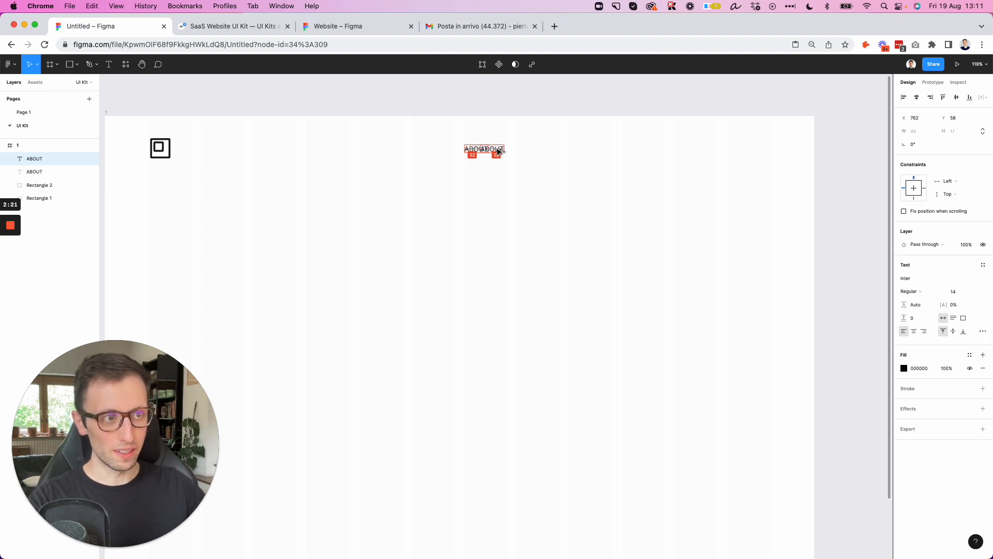
left_click_drag(485, 149, 526, 149)
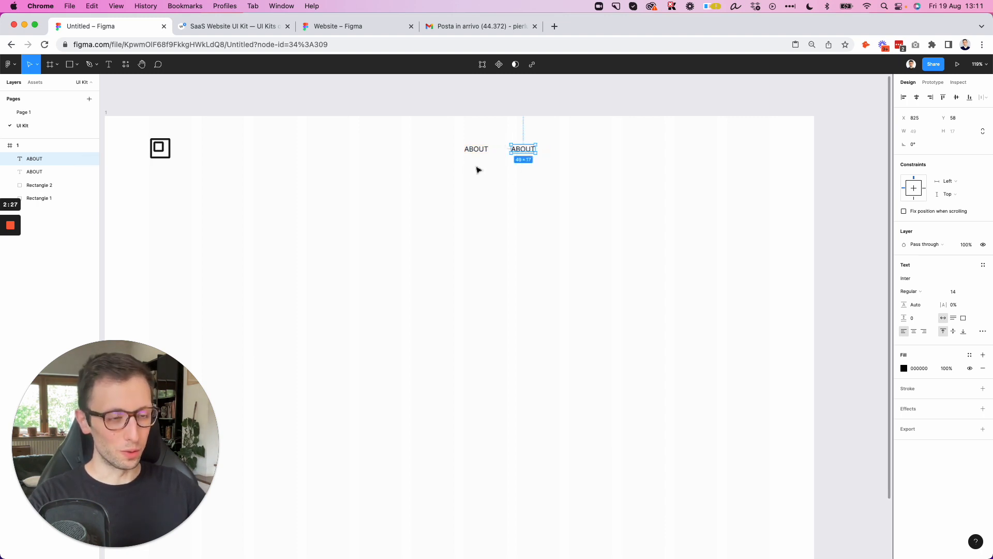
key("Cmd+D")
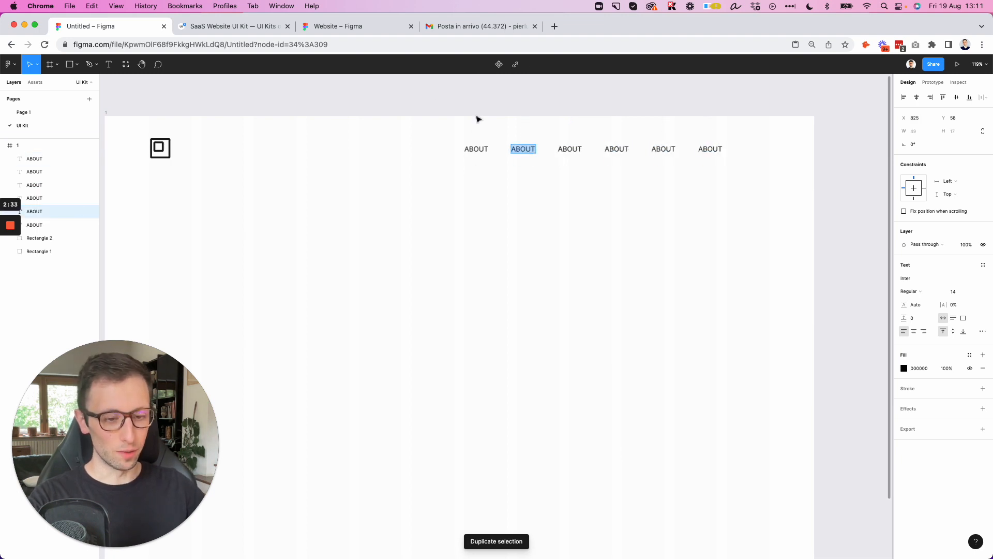
Relabel the copies as SERVICES through CONTACT US and tidy up their spacing
type("SERVICES")
left_click(617, 148)
type("PRICING")
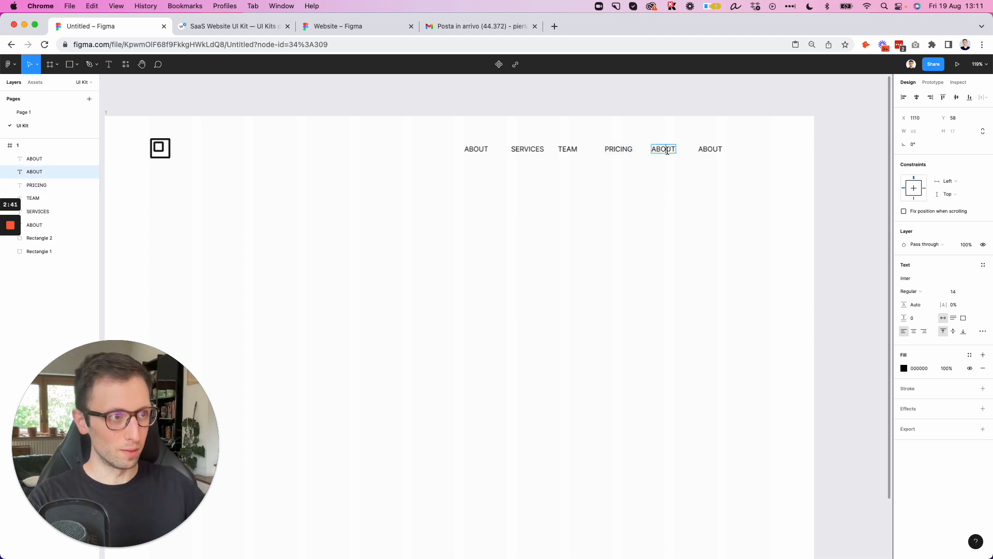
type("BLOG")
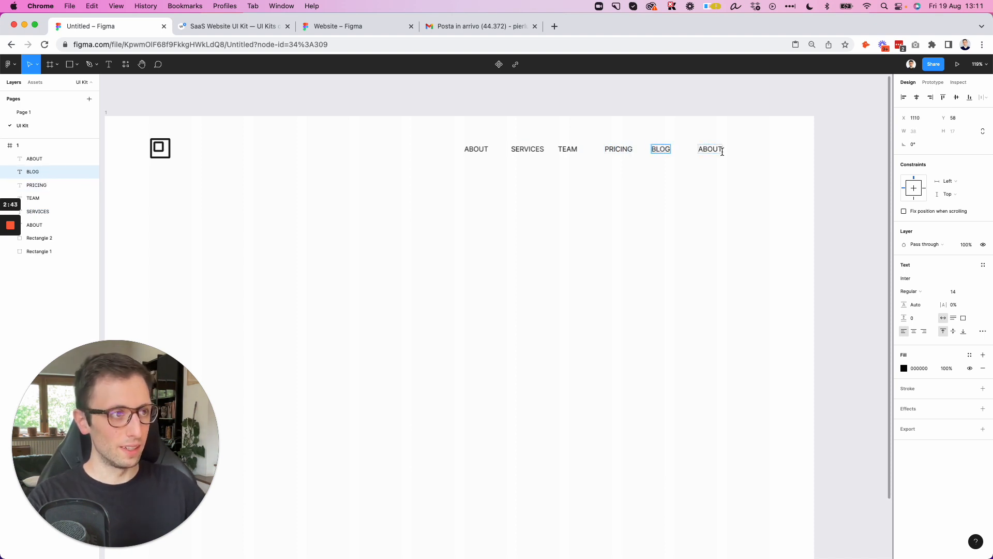
type("CONTACT US")
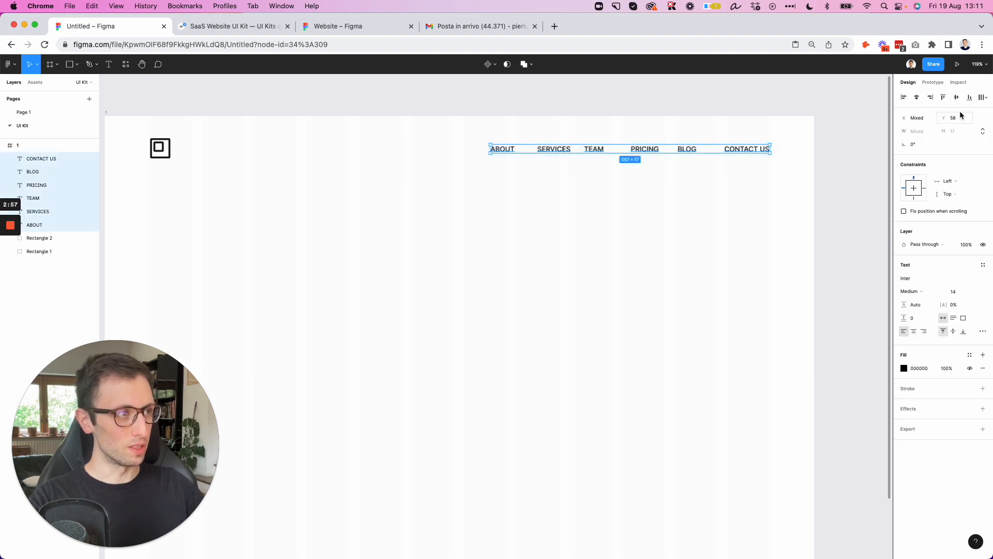
left_click(985, 97)
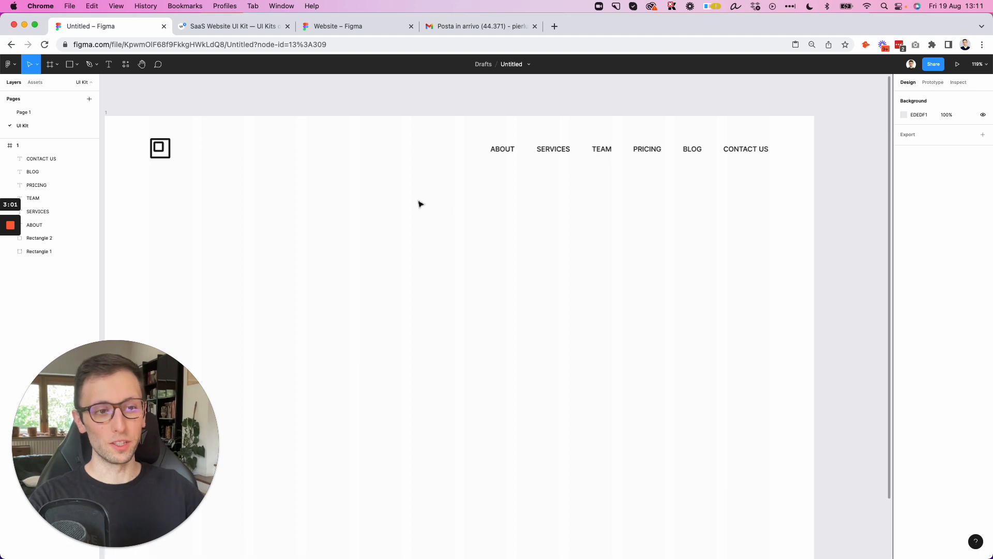
mouse_move(411, 185)
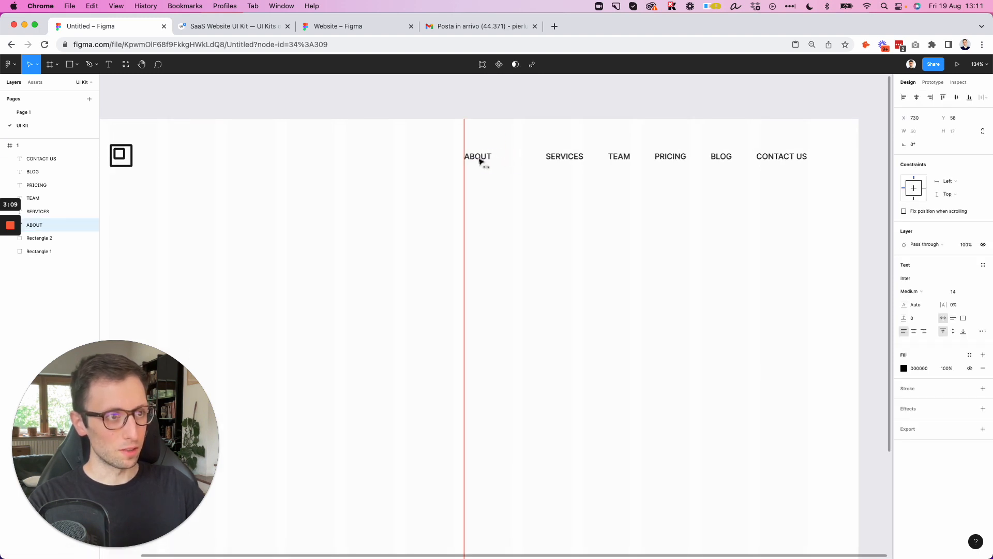
left_click(983, 97)
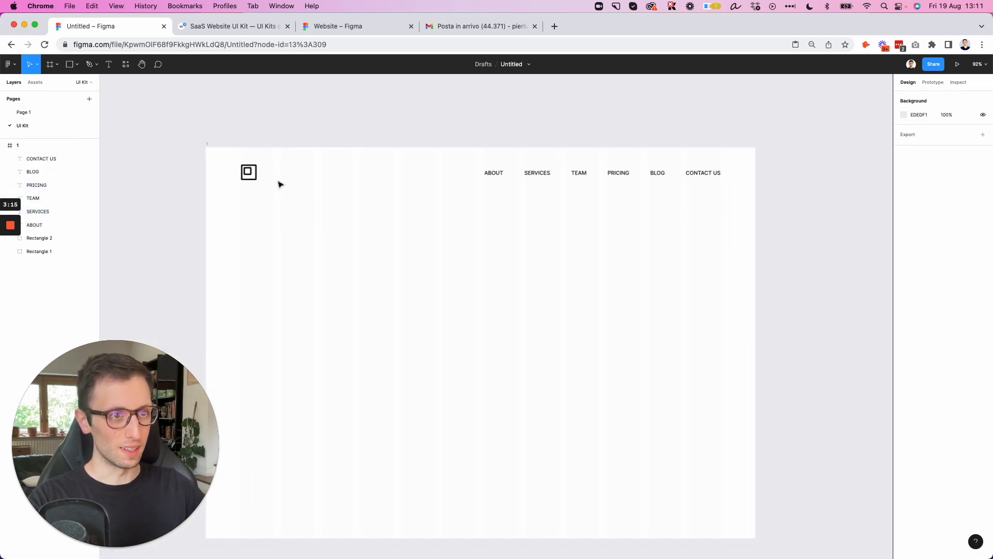
mouse_move(392, 217)
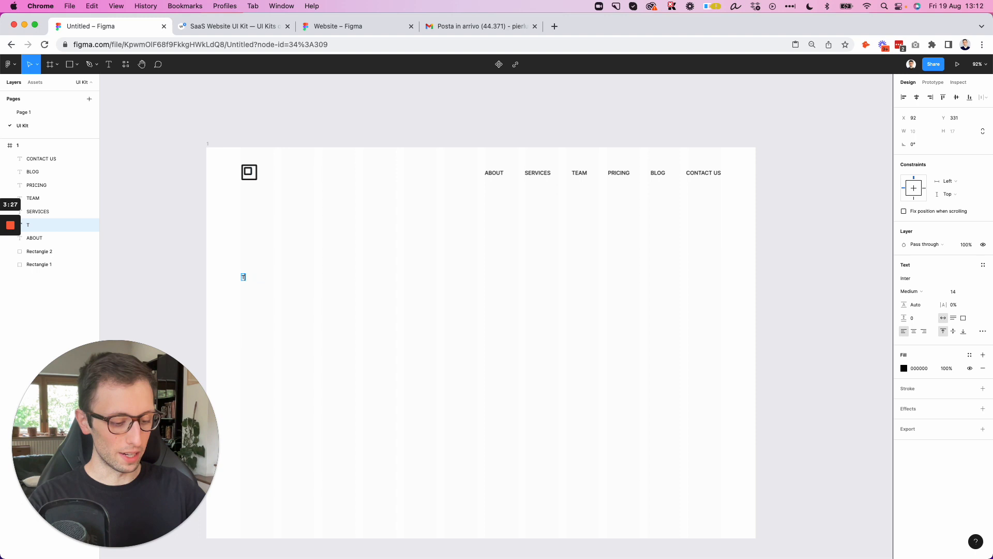
Type 'The UI Kit for Startups' at font size 54 in Bold weight
type("The UI Kit")
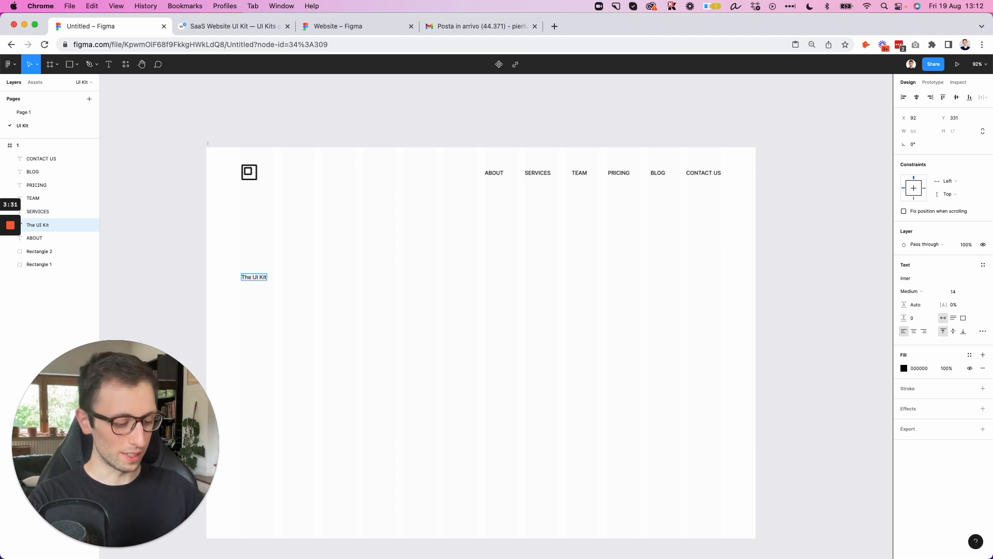
type("for Startups")
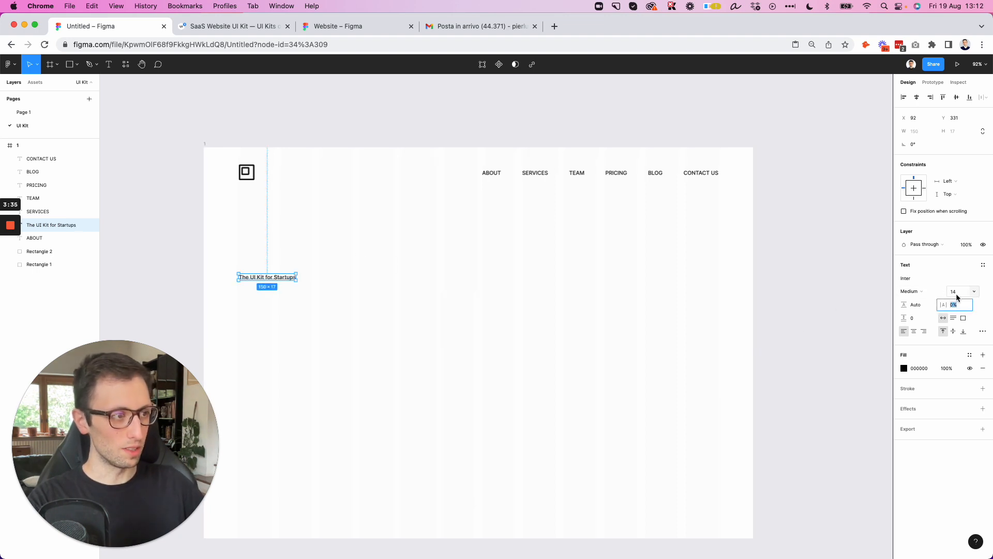
type("54")
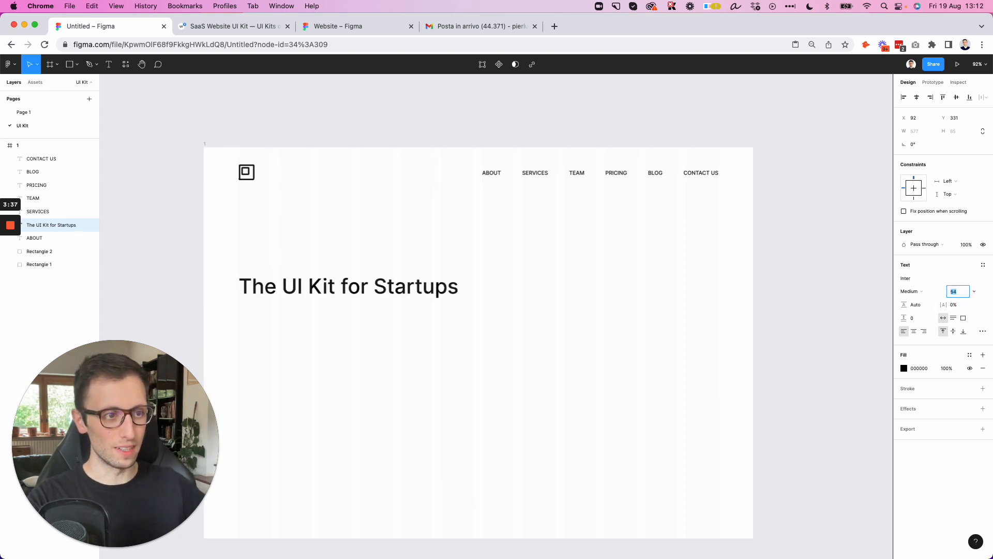
left_click(912, 292)
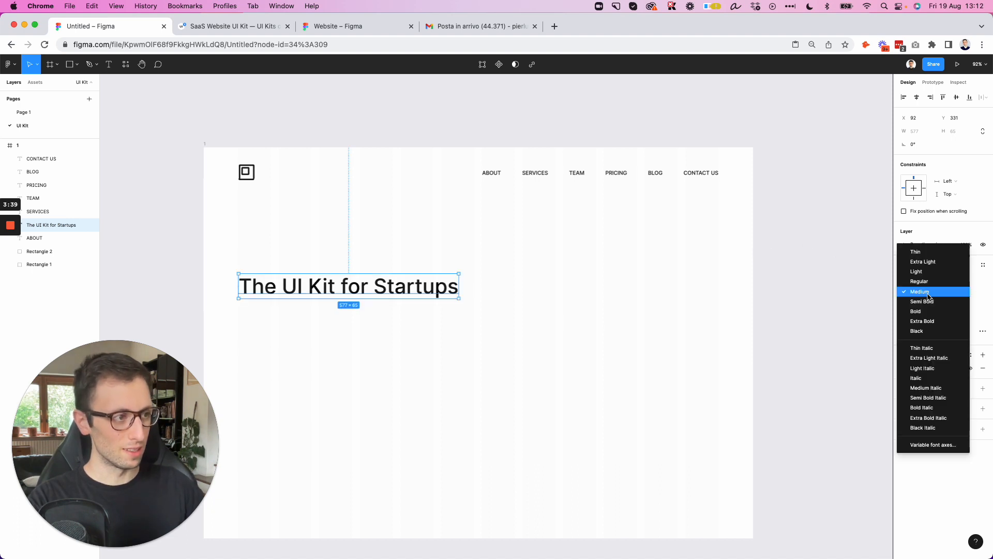
left_click(916, 311)
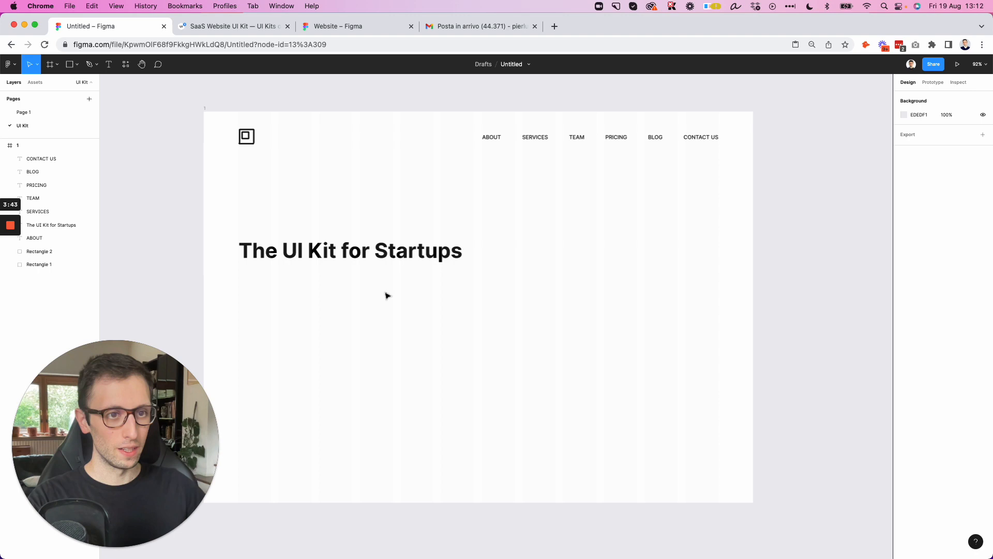
mouse_move(269, 178)
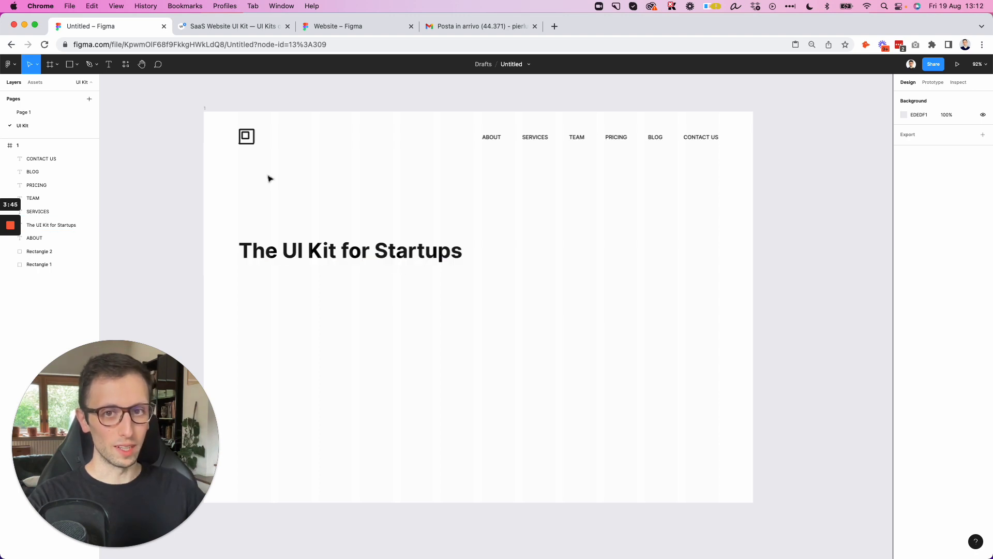
Draw a path down the left edge, curving along the bottom to the right edge
left_click(69, 64)
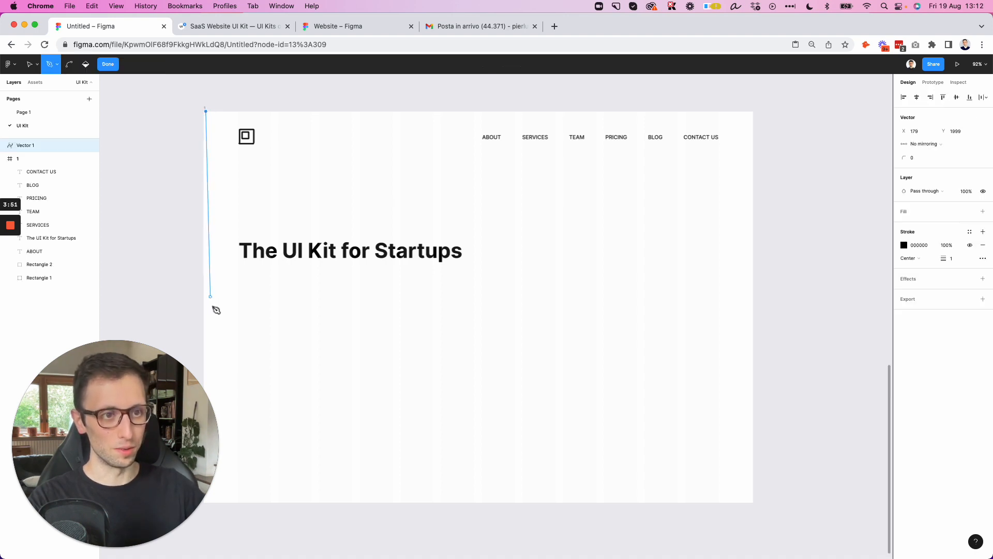
left_click_drag(210, 295, 221, 227)
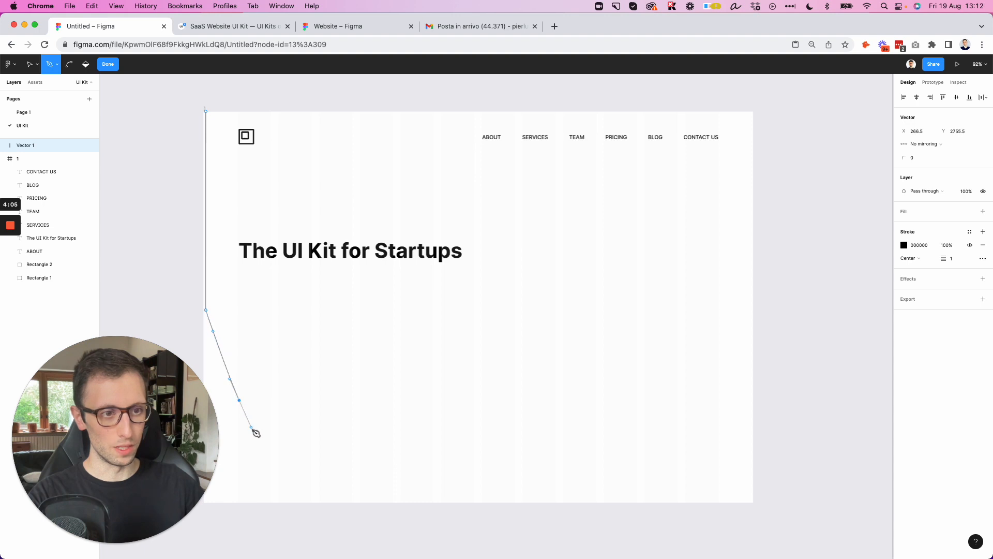
left_click_drag(255, 432, 310, 428)
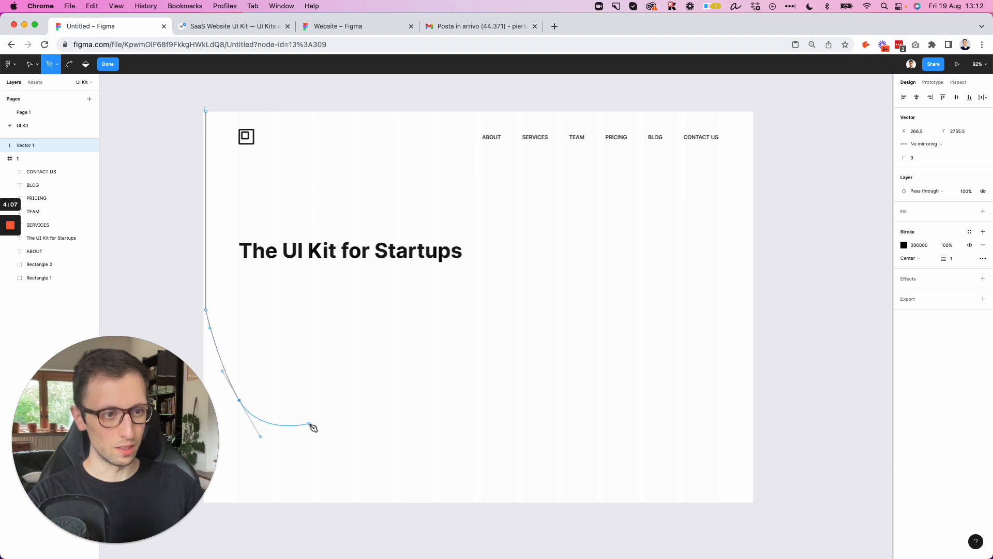
left_click_drag(310, 428, 353, 417)
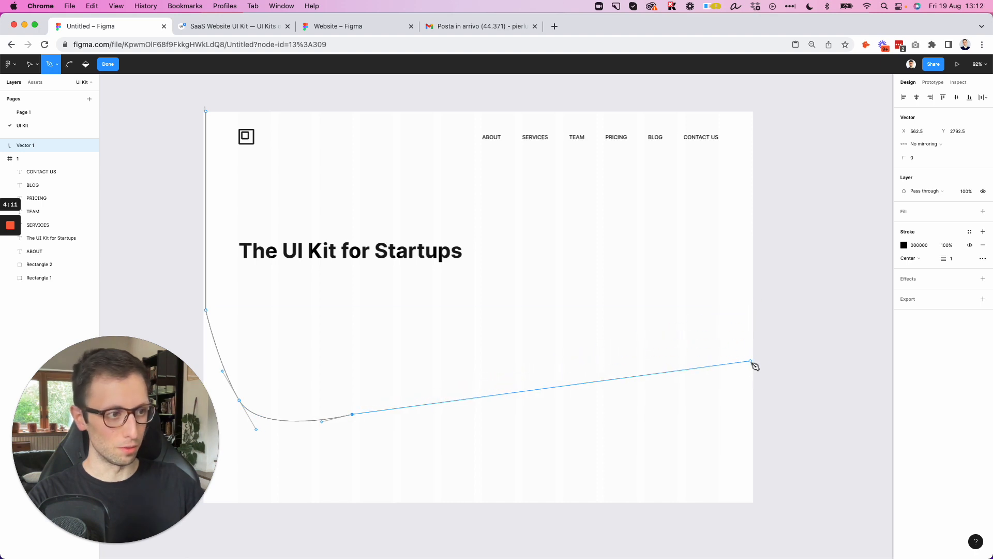
left_click_drag(754, 364, 751, 171)
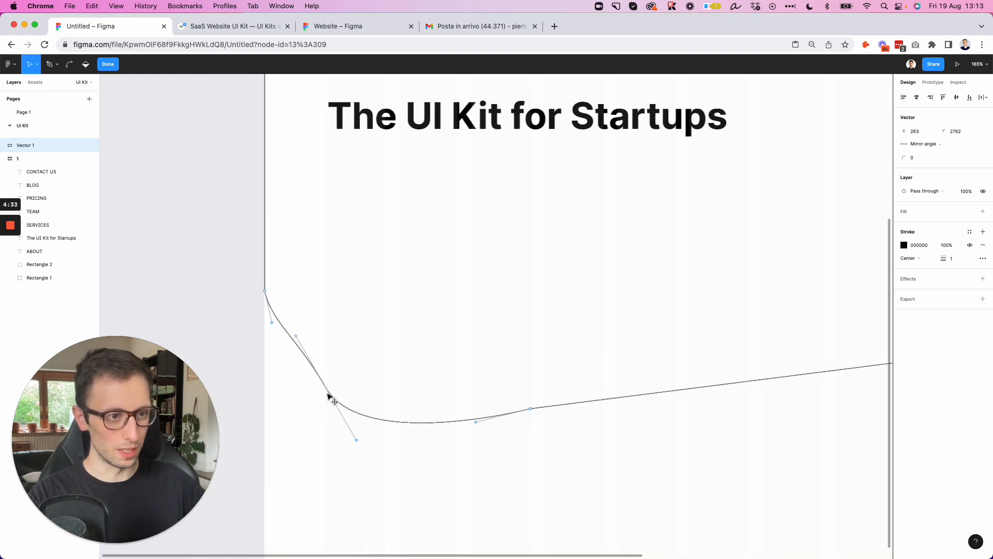
Adjust the lower-left bezier handles to smooth the curve, then exit point editing
left_click_drag(334, 401, 315, 407)
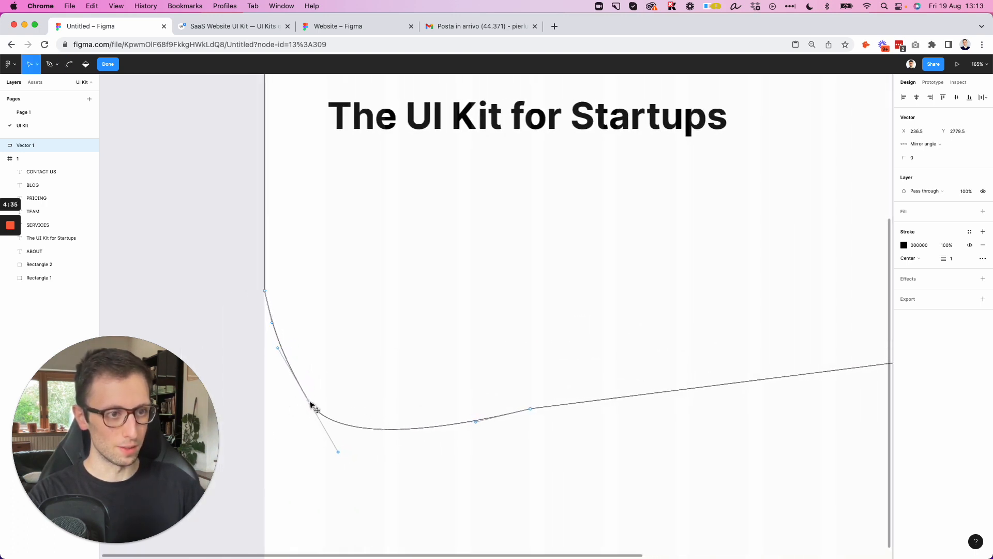
left_click_drag(311, 406, 308, 401)
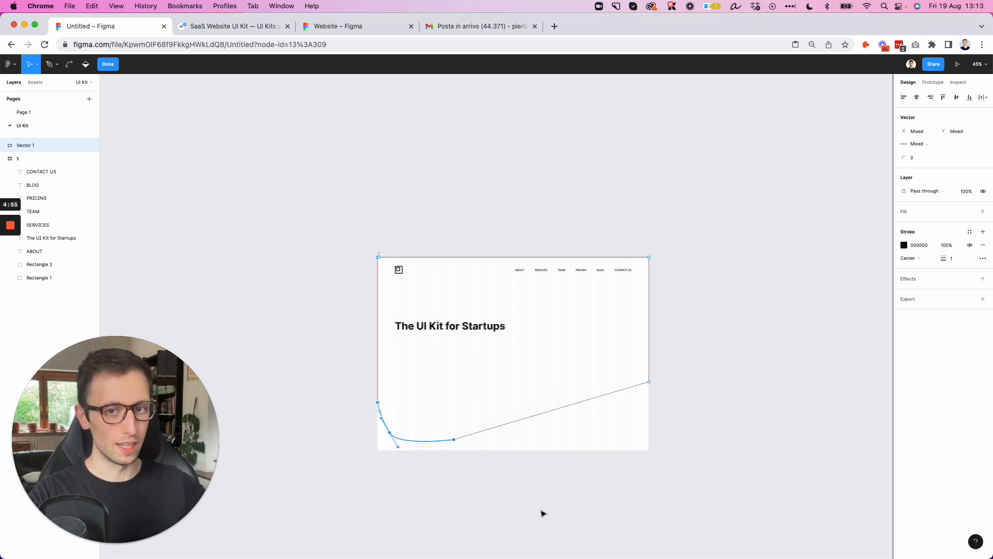
mouse_move(690, 379)
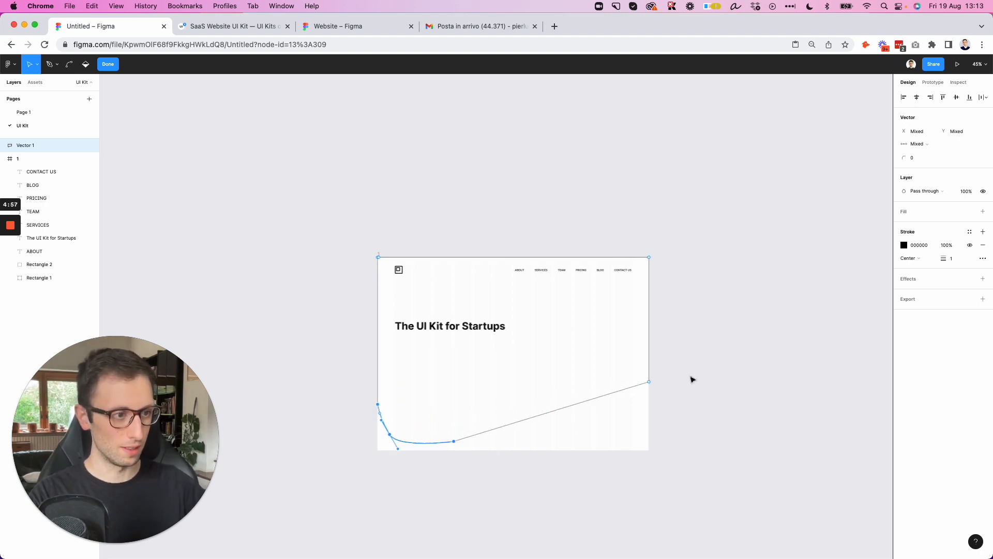
left_click_drag(648, 382, 648, 398)
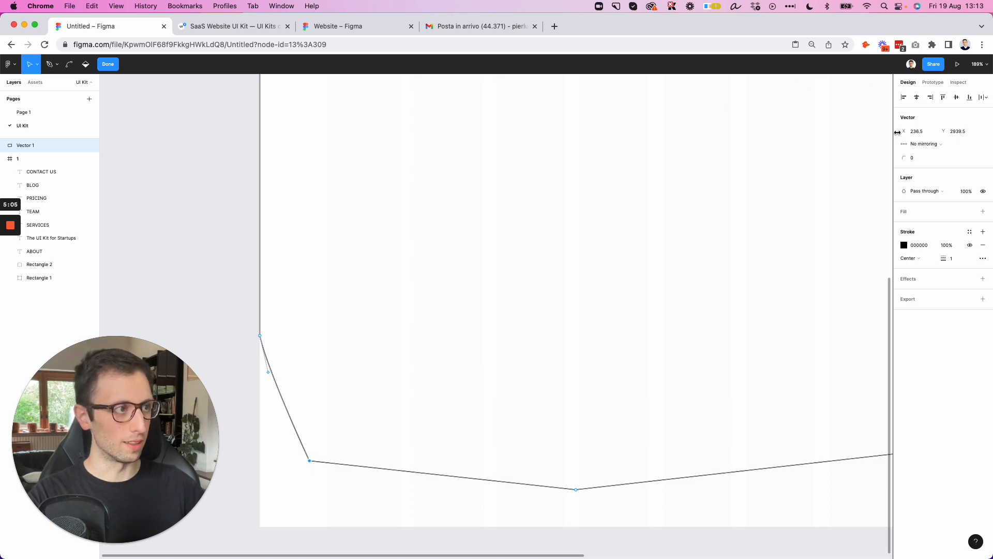
left_click(923, 144)
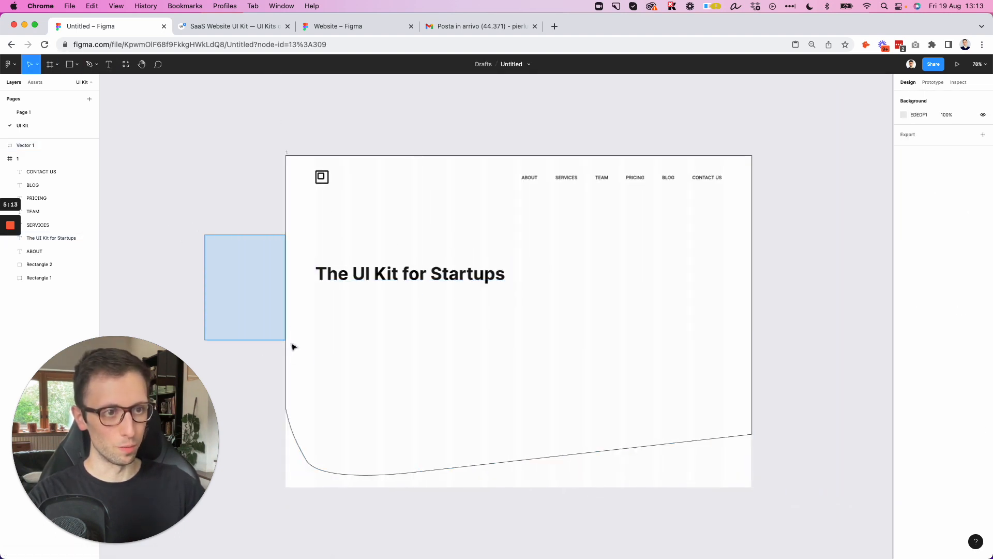
Fill the curved vector with a blue linear gradient angled toward the bottom-right
left_click(25, 145)
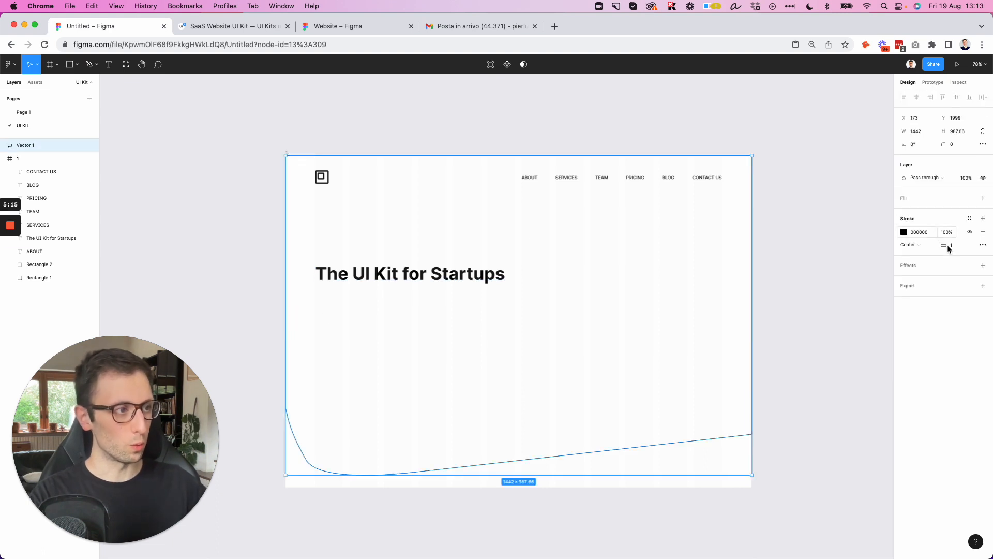
left_click(982, 198)
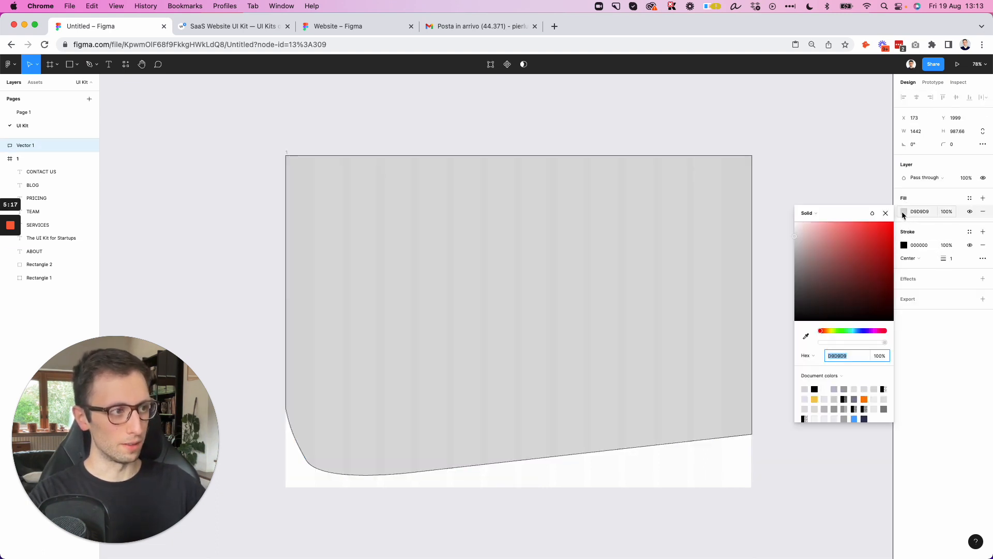
left_click(807, 213)
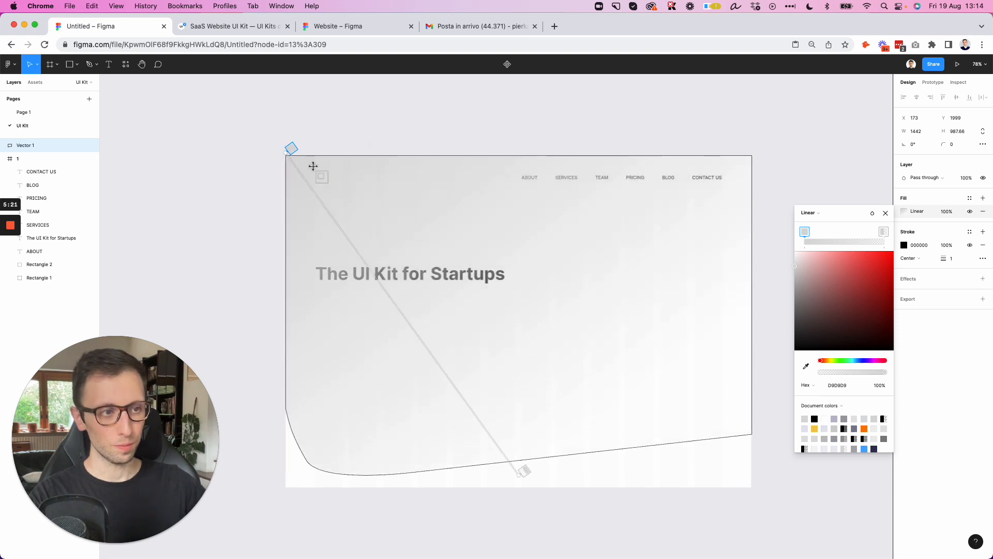
left_click_drag(519, 469, 748, 485)
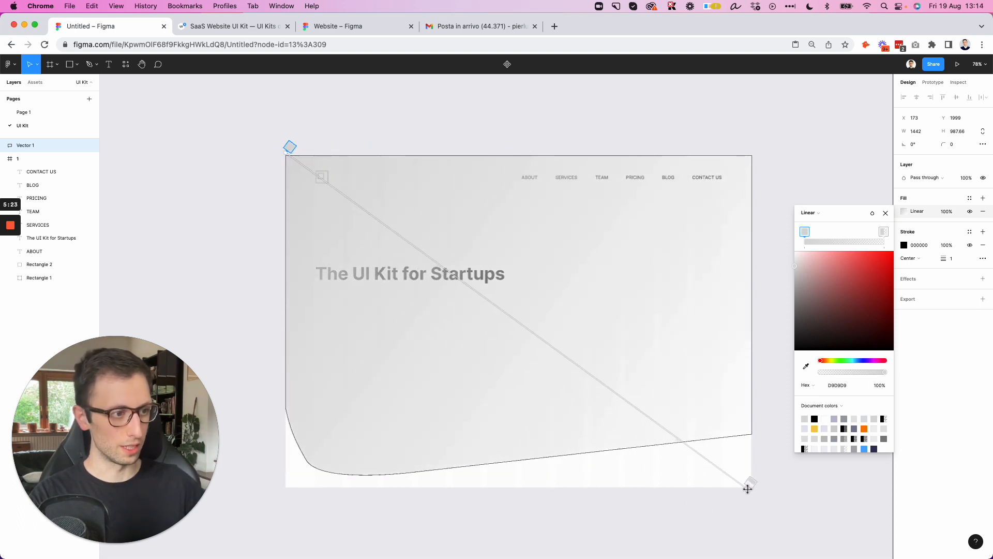
left_click(885, 212)
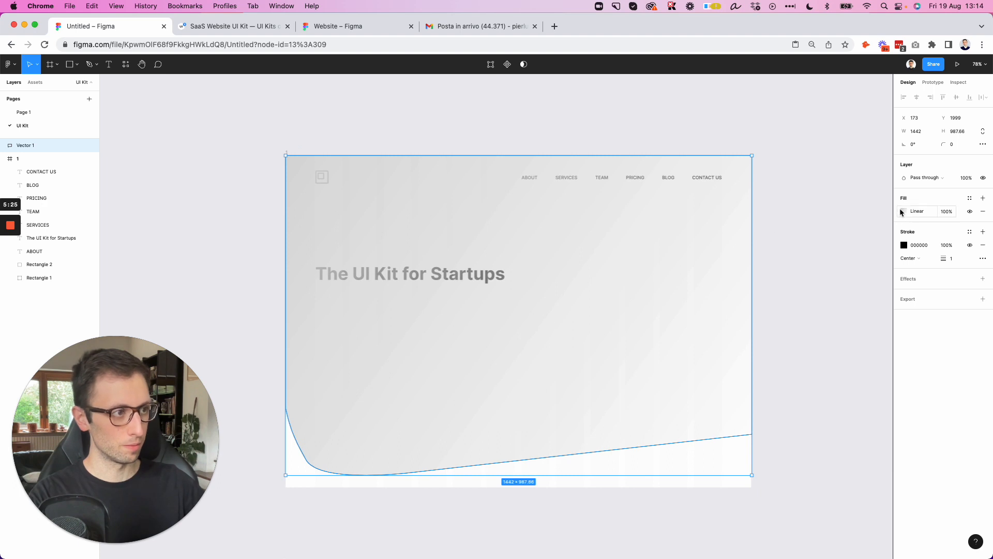
left_click(905, 211)
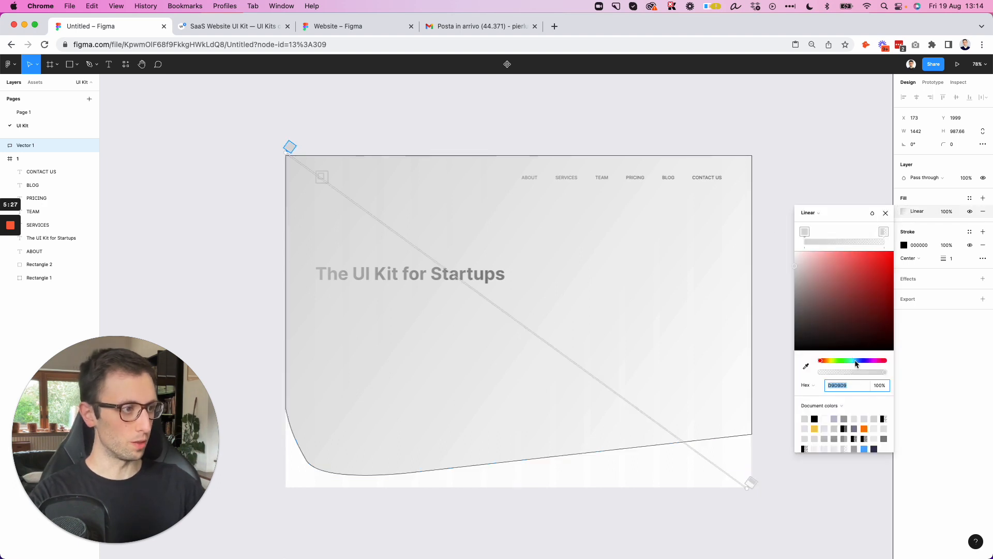
left_click(855, 360)
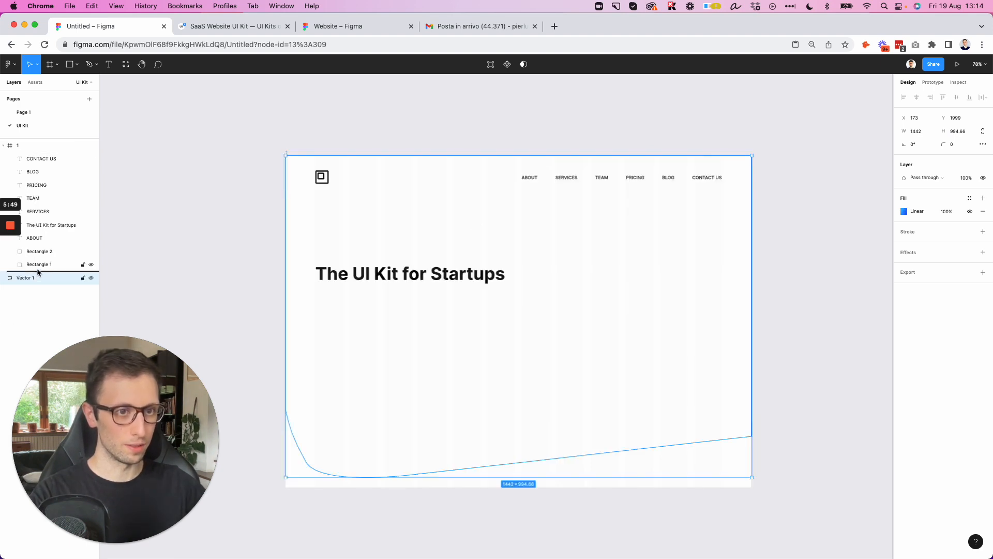
Drag a vector point to reshape the blue shape's bottom-left curve
left_click(35, 277)
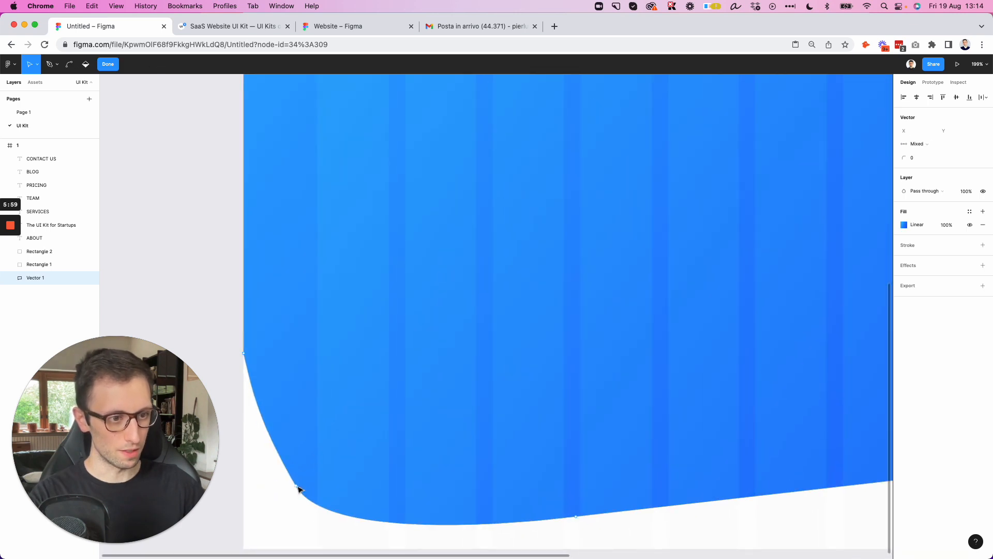
left_click_drag(301, 488, 310, 447)
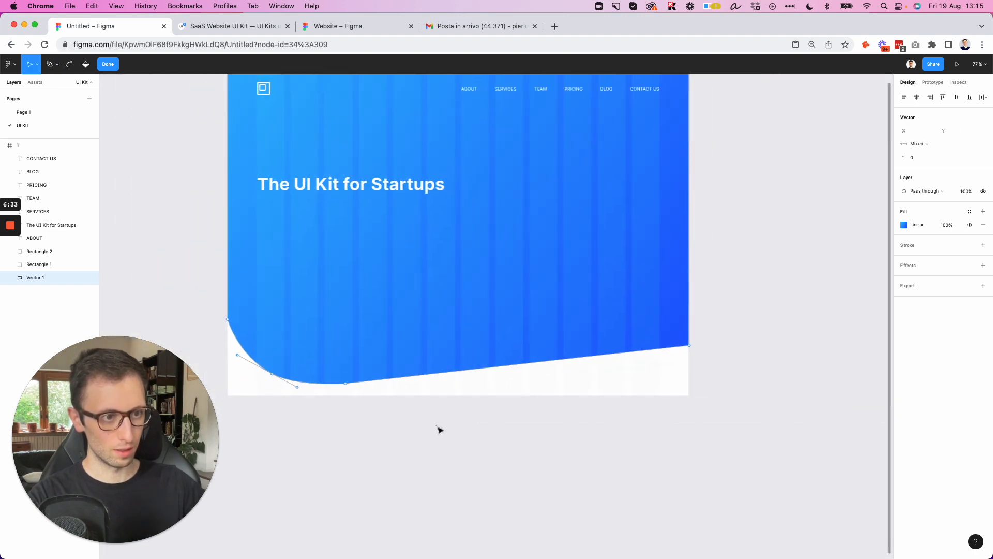
left_click(107, 64)
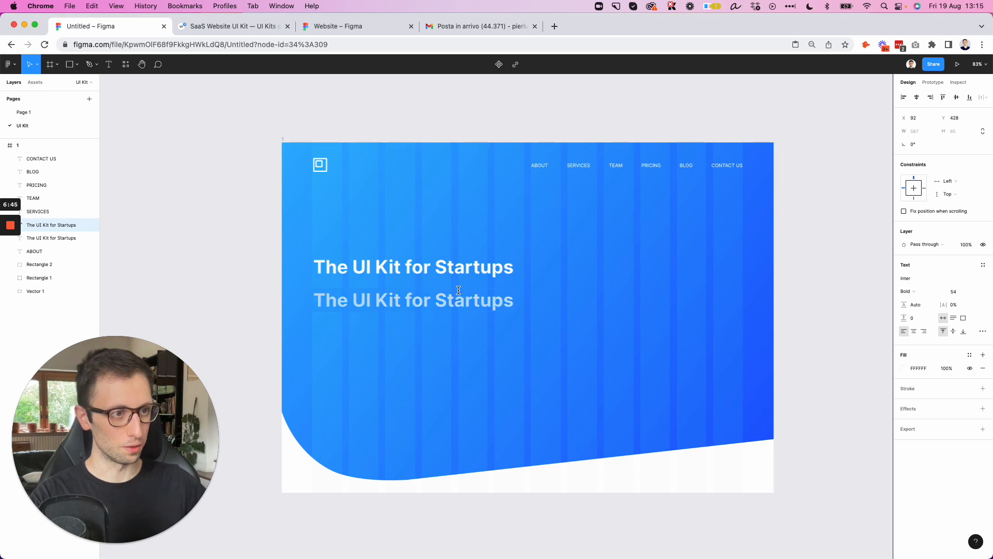
Set the description to size 24, narrow it to two lines, and loosen line height
type("24")
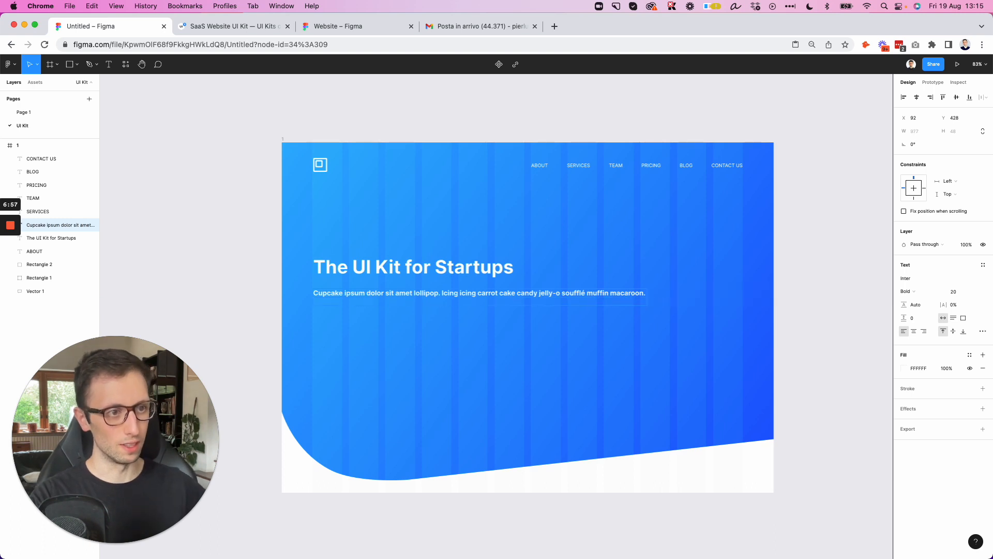
left_click_drag(646, 292, 513, 296)
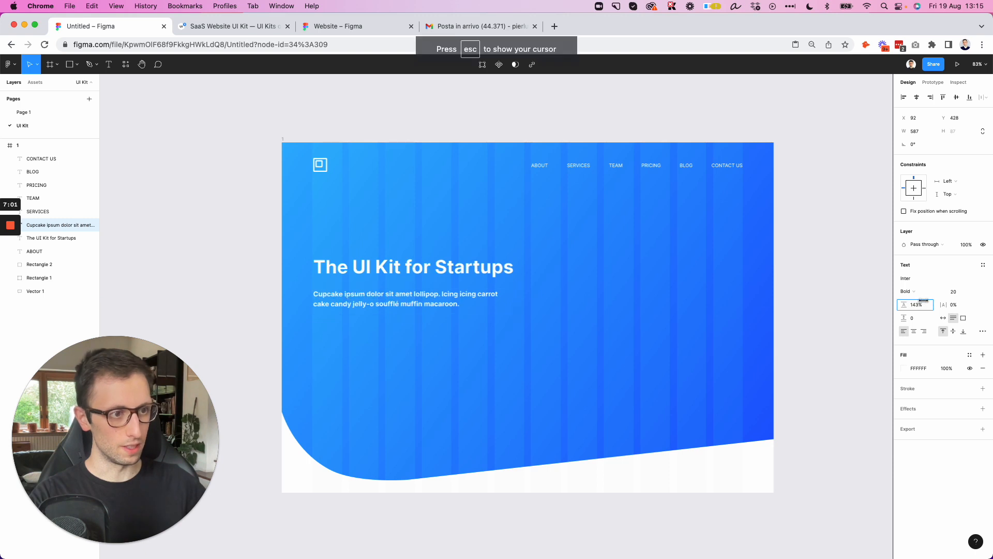
left_click(908, 292)
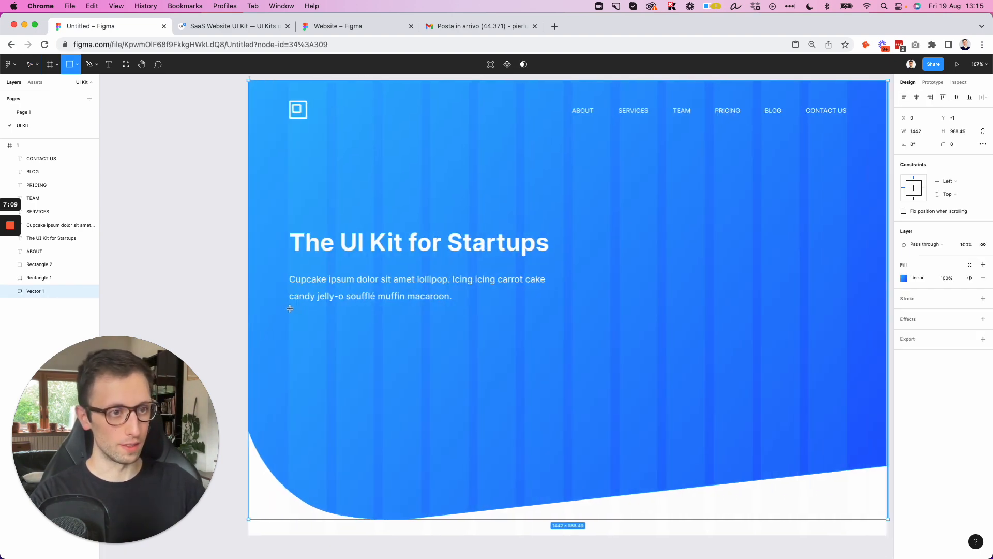
Draw a button rectangle below the description and label it 'Start now'
left_click_drag(289, 311, 423, 339)
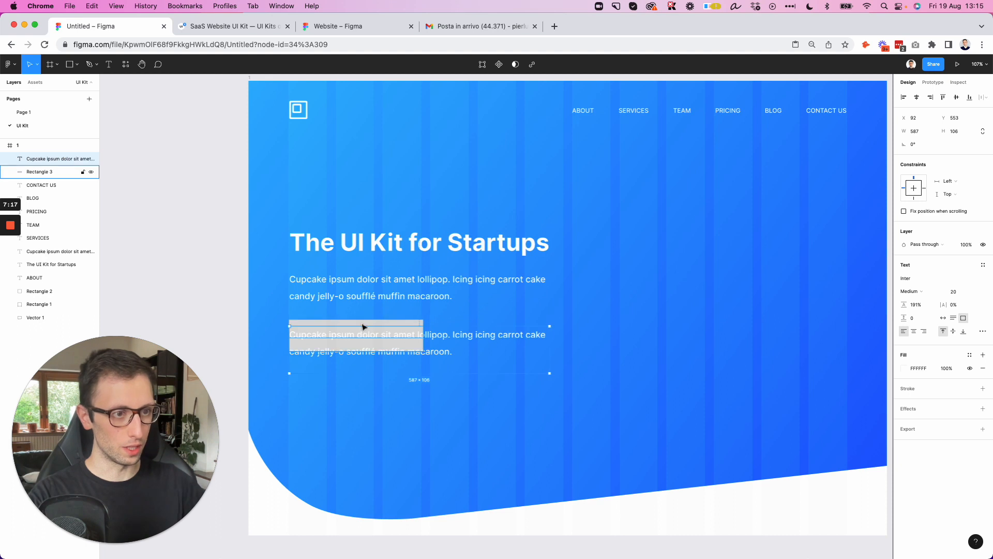
type("Start")
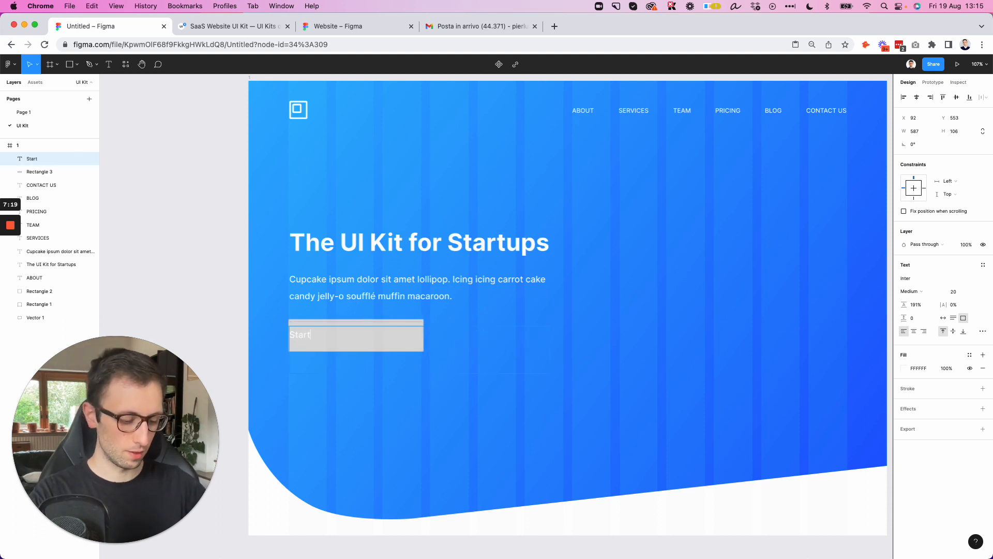
type("now")
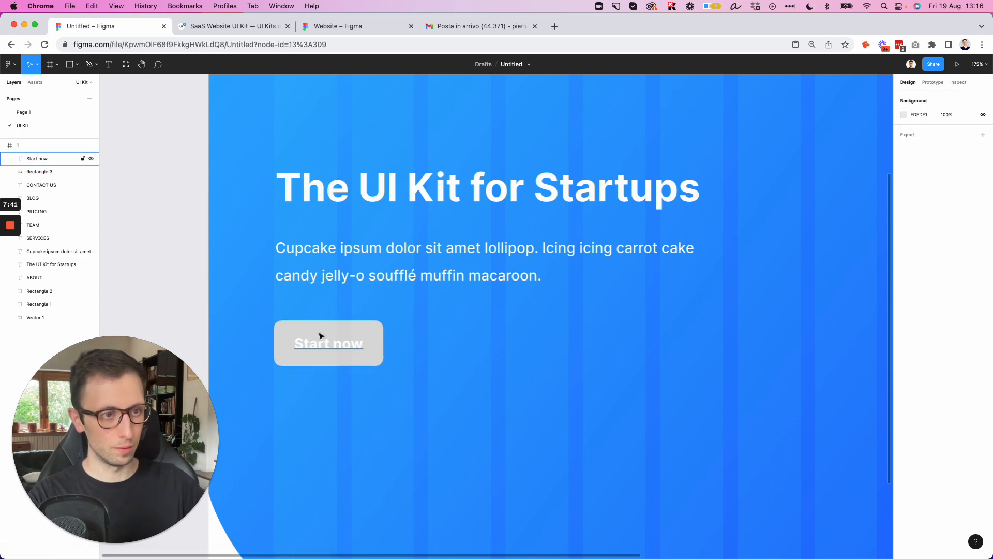
Fill the Start now button rectangle with a diagonal yellow-to-orange linear gradient
left_click(329, 343)
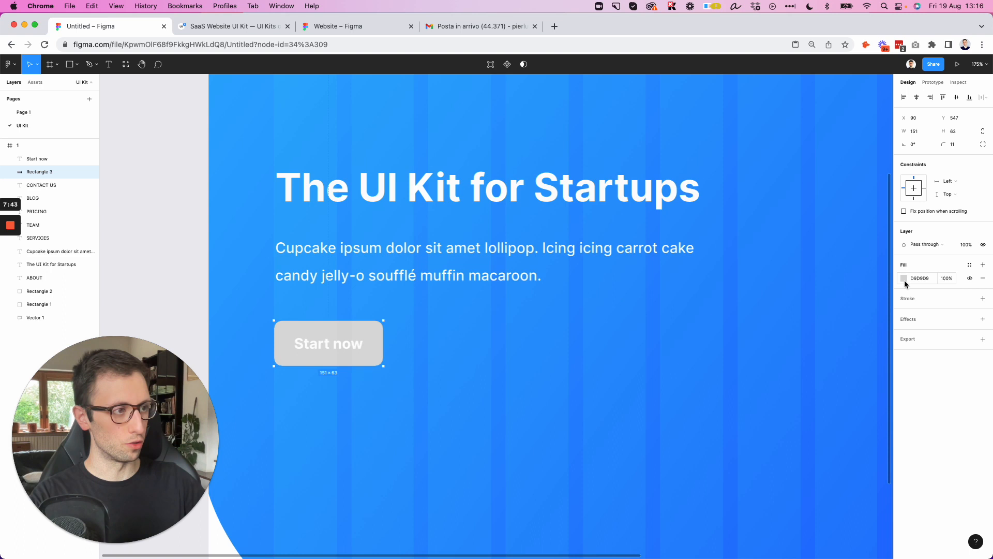
left_click(904, 278)
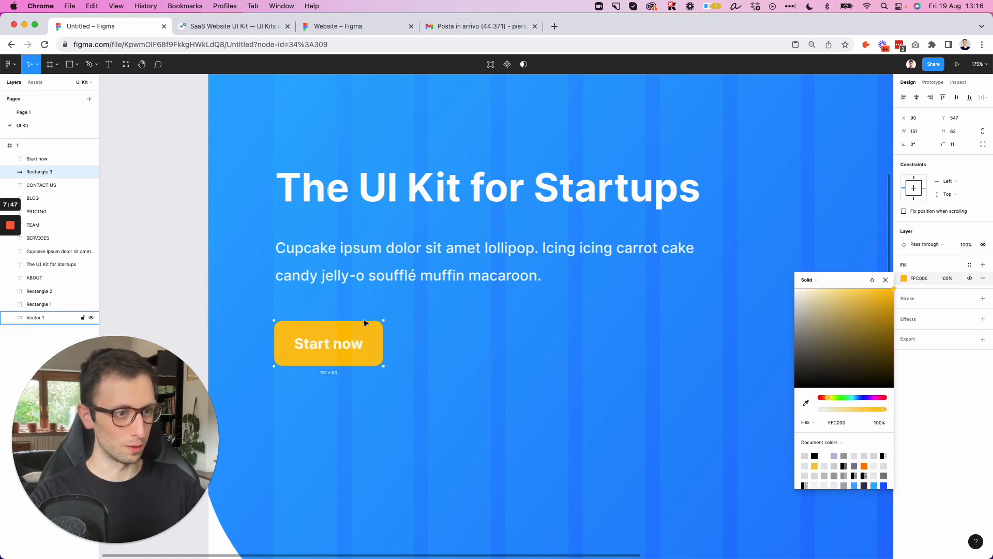
left_click(809, 280)
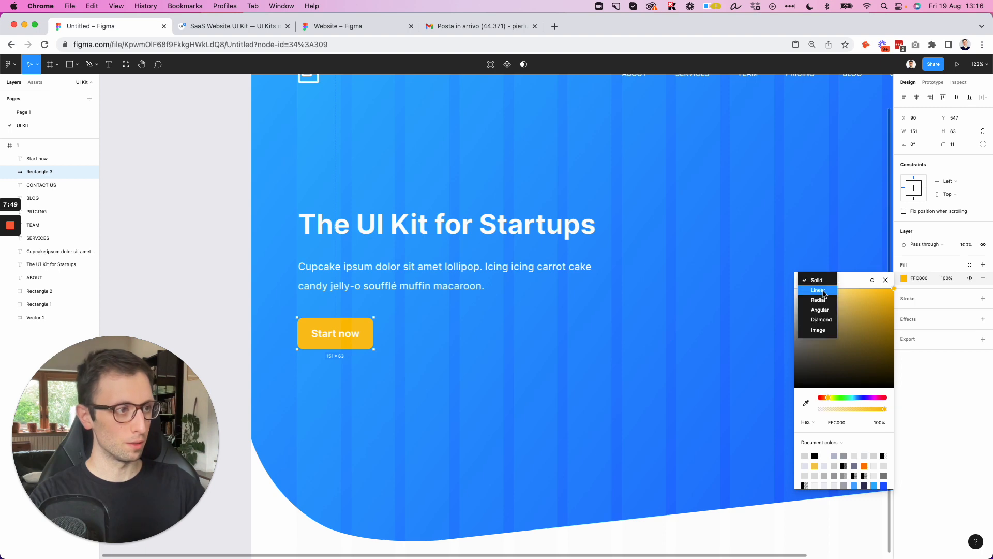
left_click(819, 290)
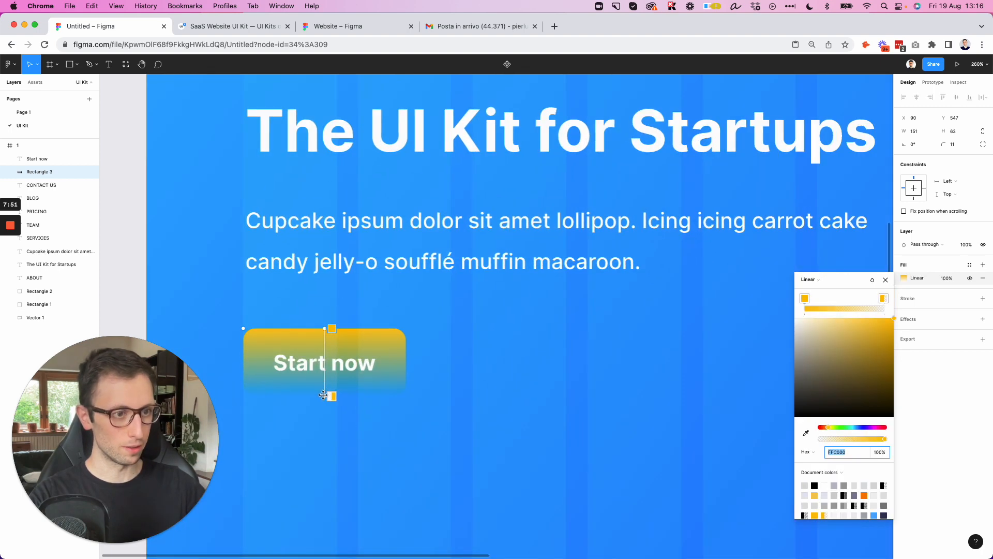
left_click_drag(333, 328, 409, 391)
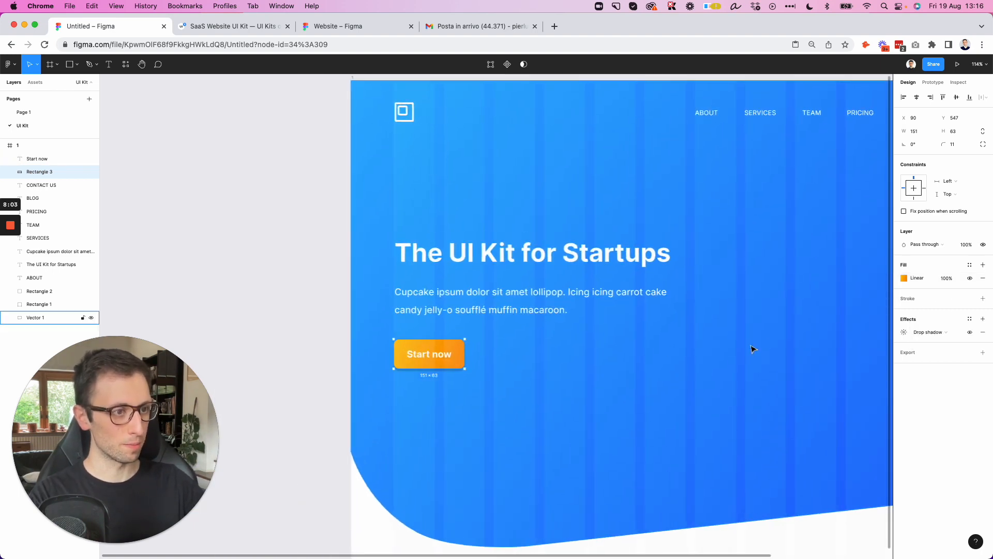
Add a drop shadow to the button with Y 4, blur 8 and spread 0
left_click(904, 332)
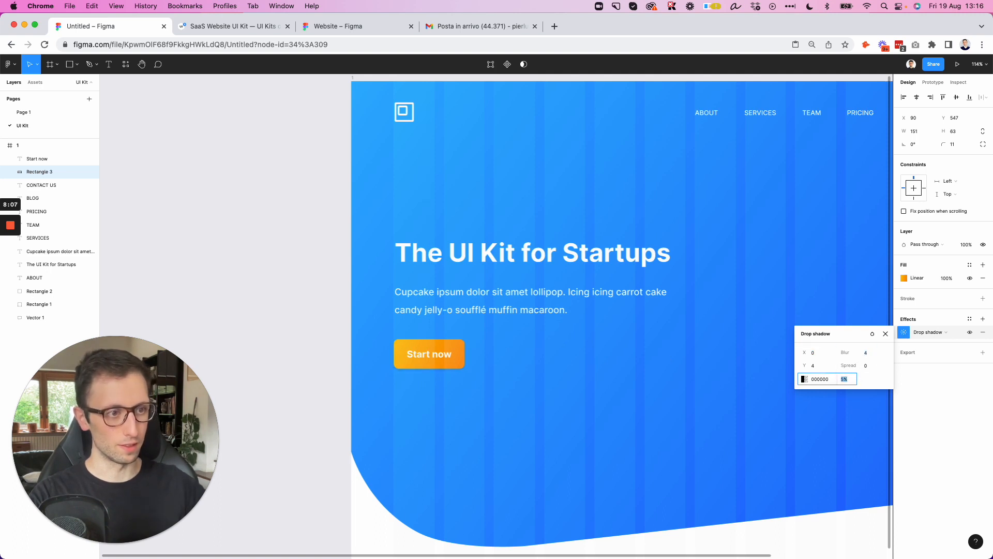
left_click(429, 354)
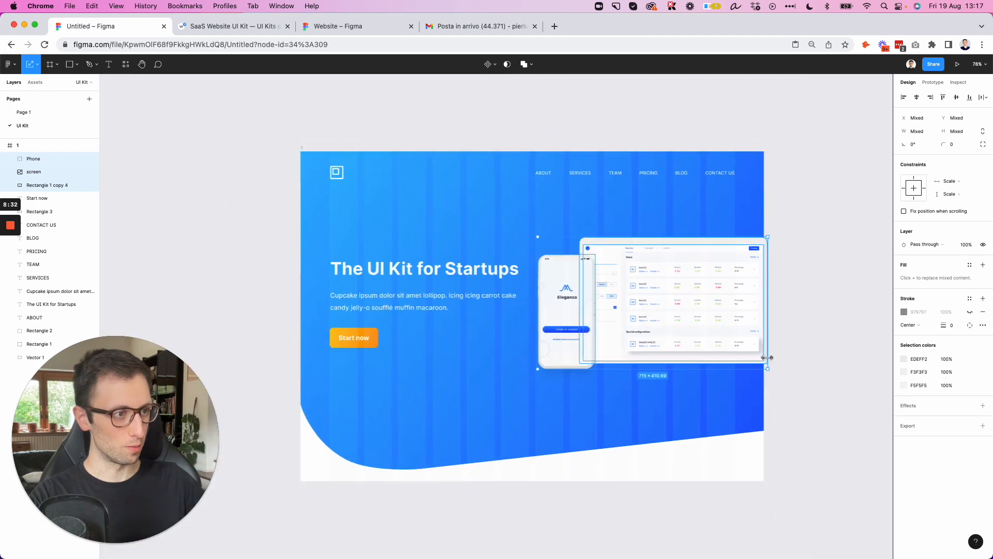
Scale up the phone and dashboard mockups so the dashboard runs past the frame's right edge
left_click_drag(767, 359, 850, 391)
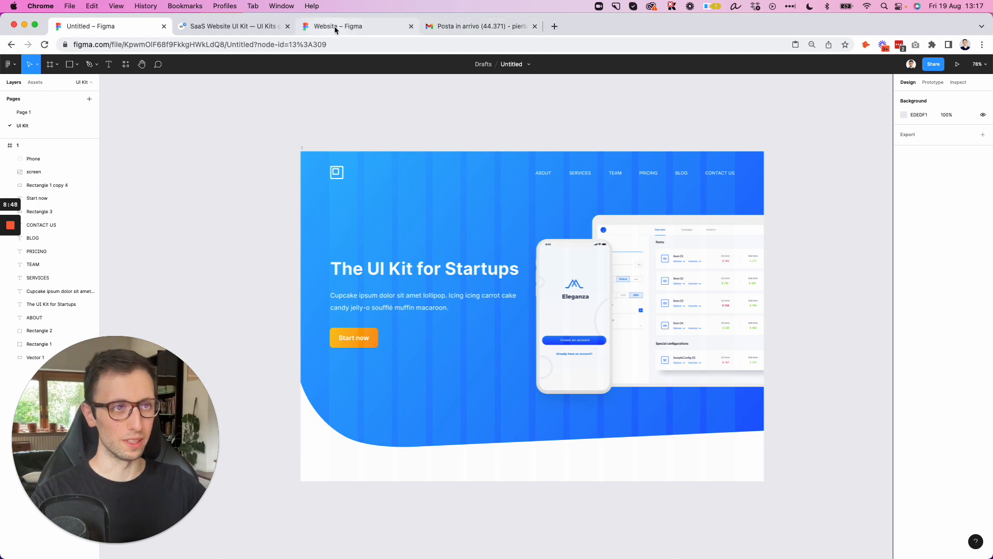
Go to Figma Community and search for 'mockups'
left_click(335, 26)
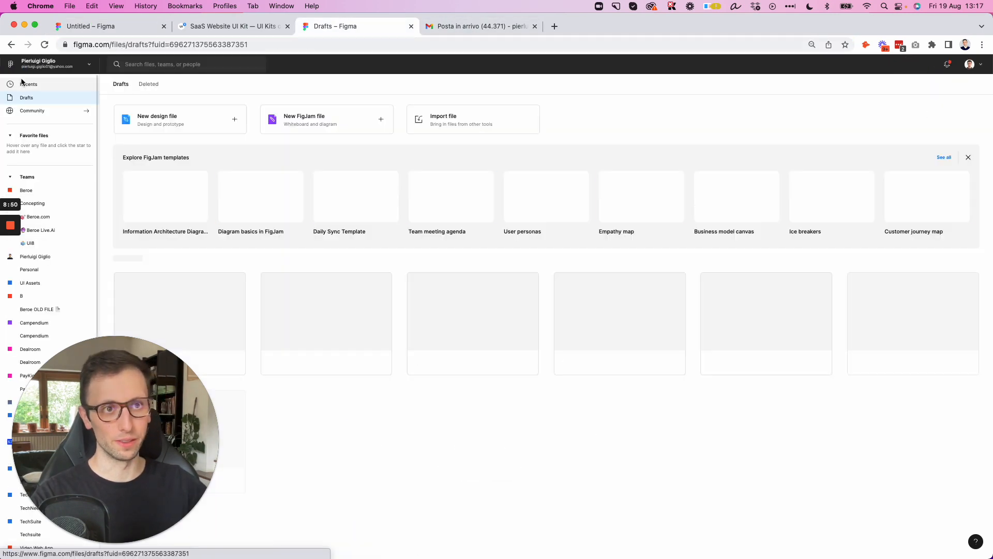
left_click(52, 64)
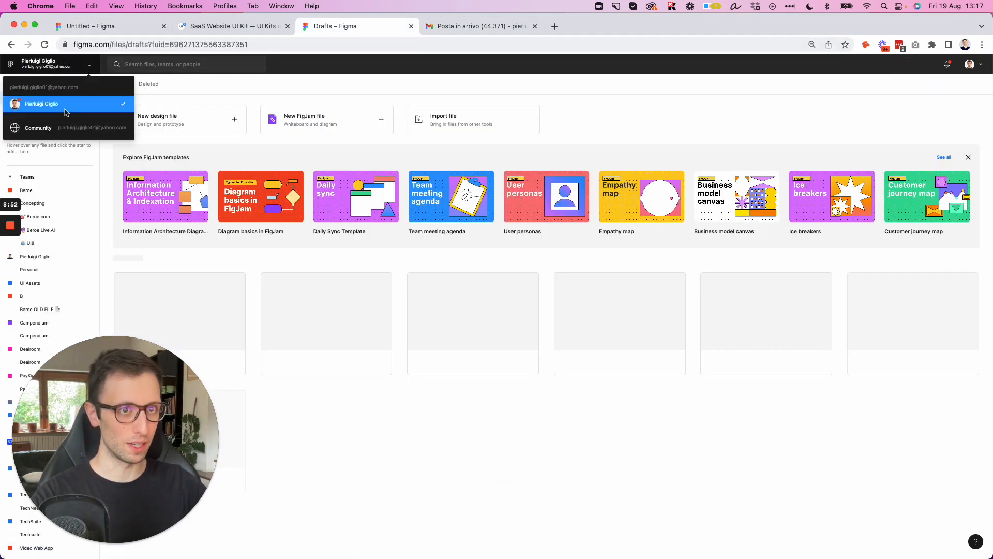
left_click(38, 127)
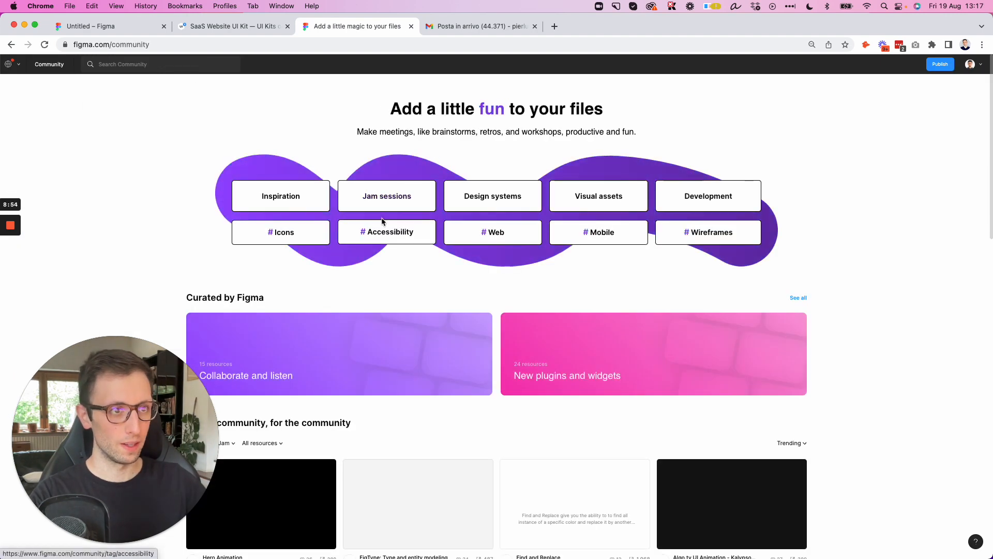
type("moc")
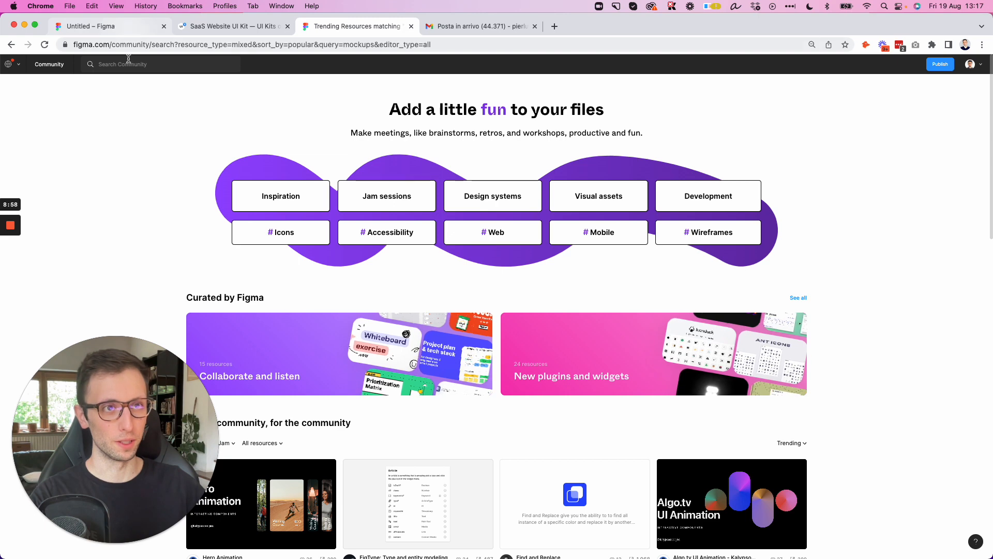
left_click(155, 64)
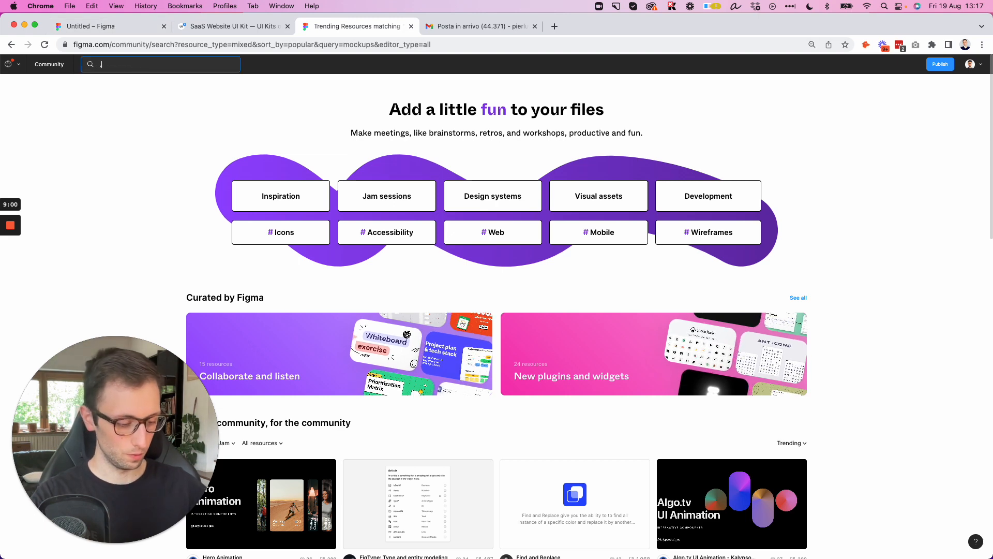
type("mockups")
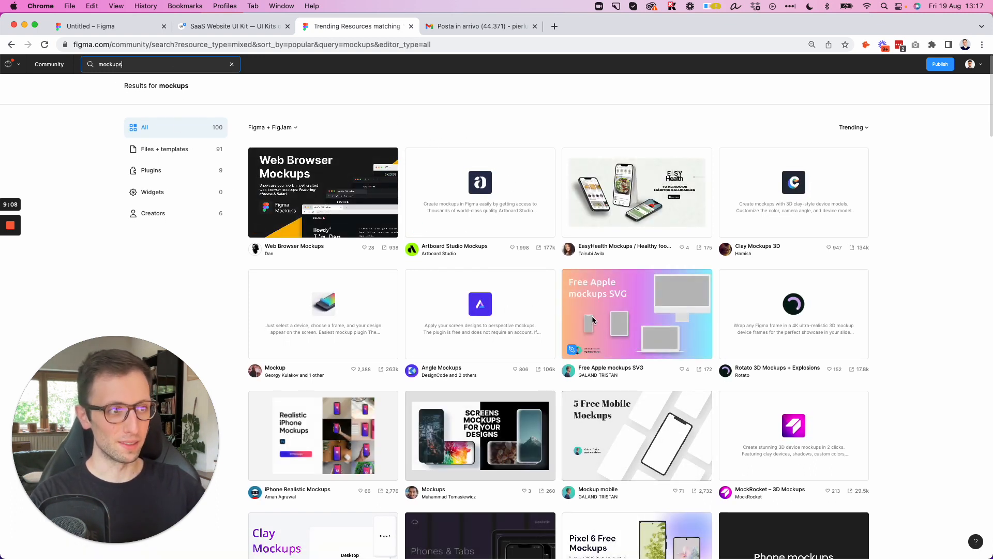
Browse the mockups search results, then start a new browser tab
scroll("down", 3)
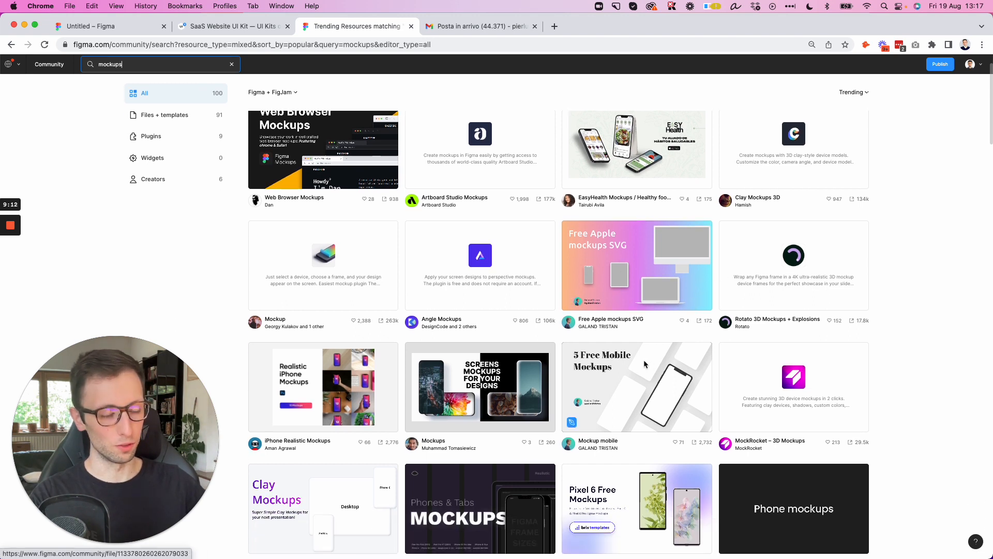
scroll("down", 3)
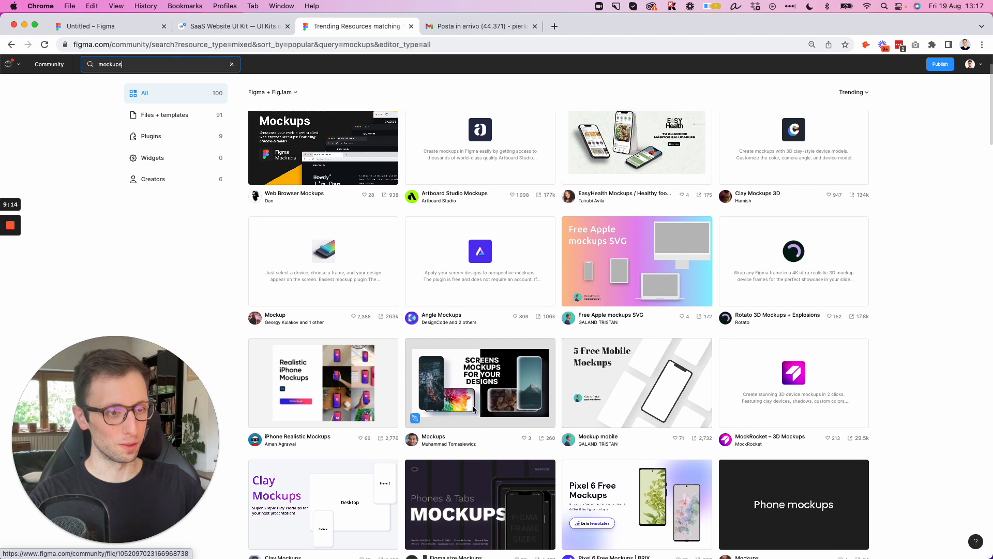
scroll("down", 3)
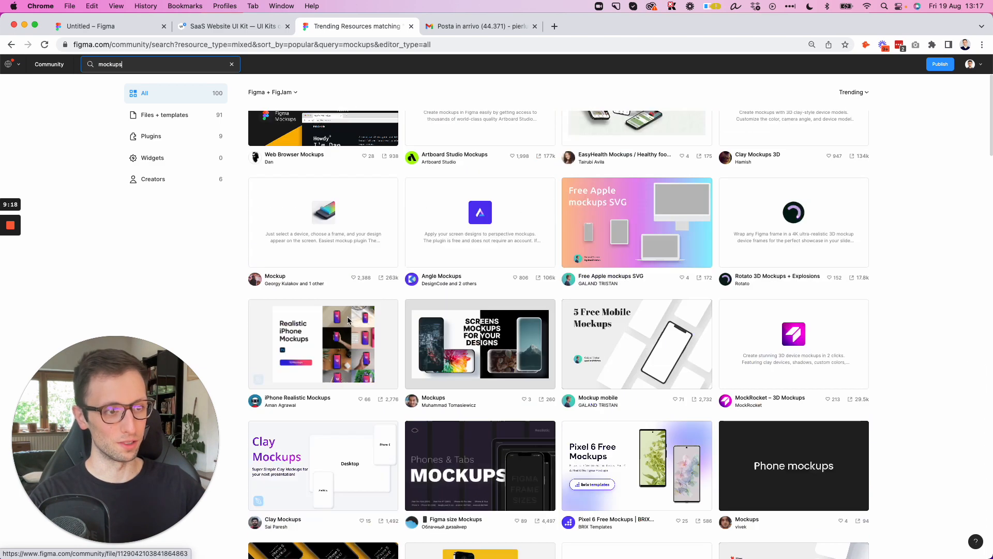
left_click(90, 26)
type("free")
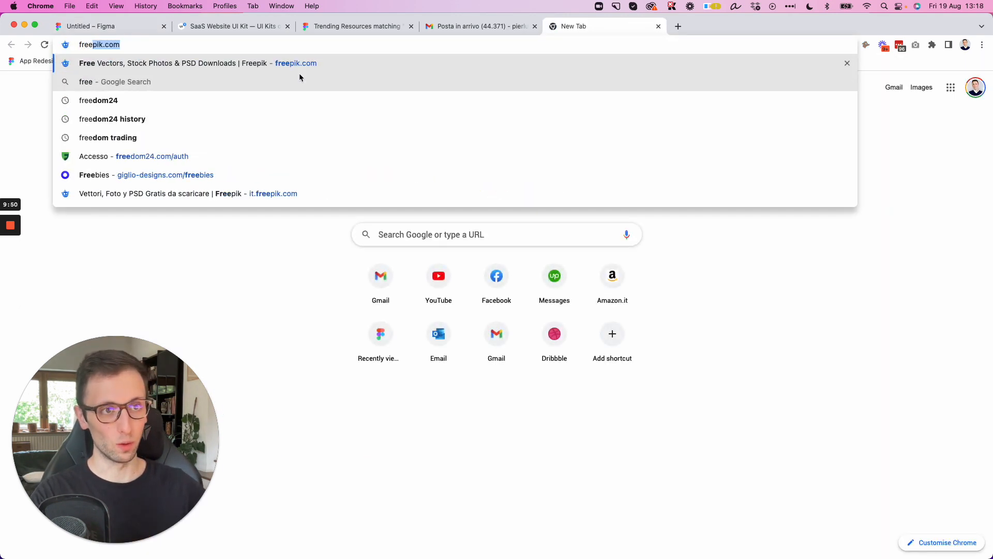
Open giglio-designs.com/freebies and scroll through course cards like Canva Essentials and Usability Testing 101
left_click(145, 174)
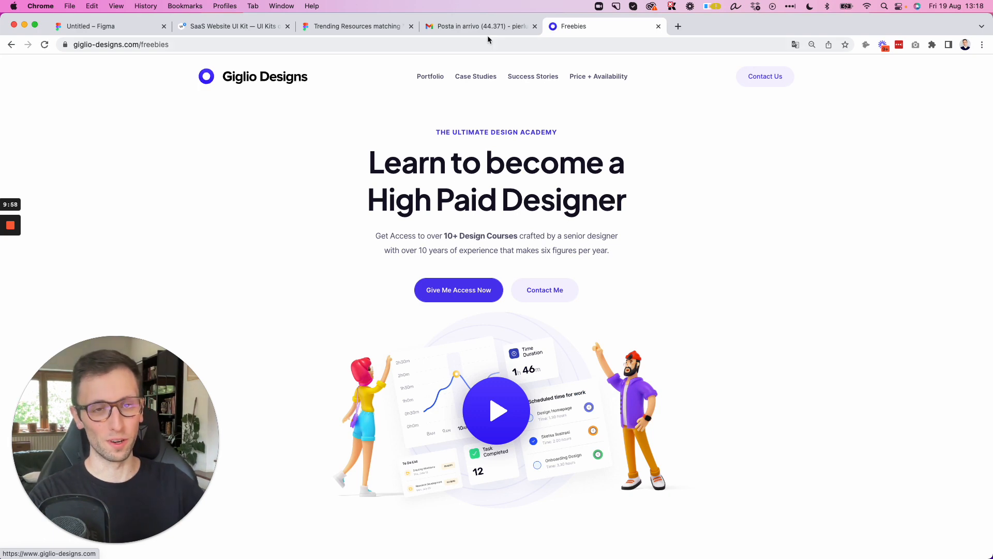
scroll("down", 3)
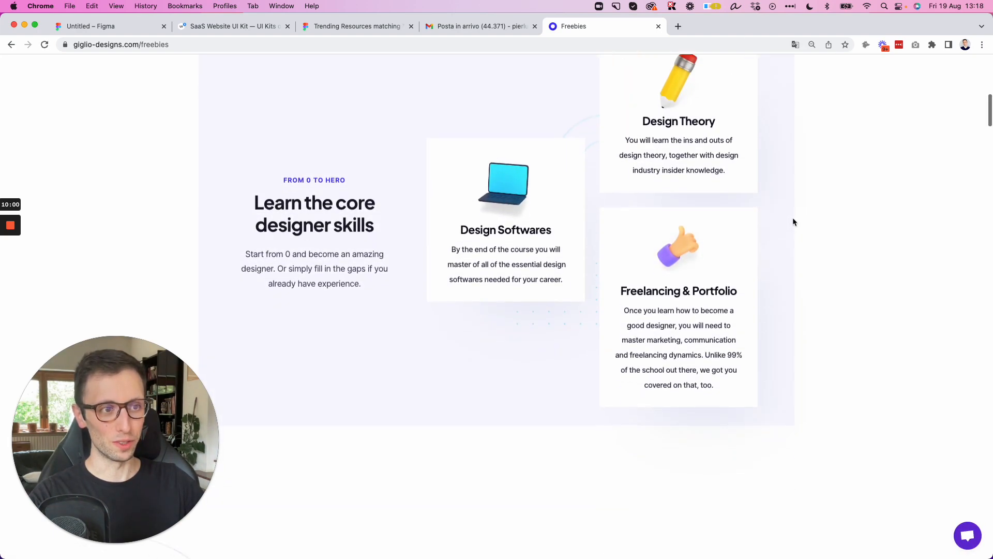
scroll("down", 3)
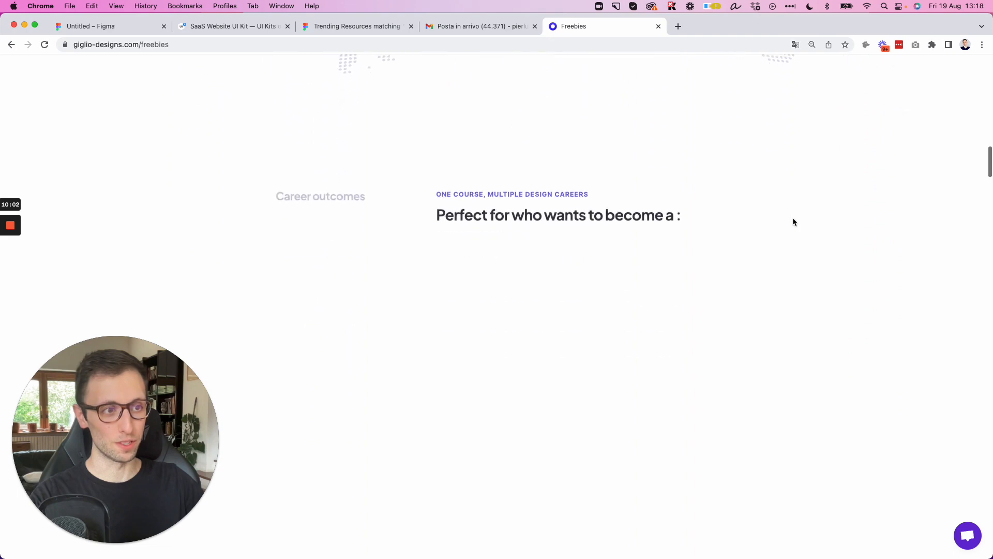
scroll("down", 3)
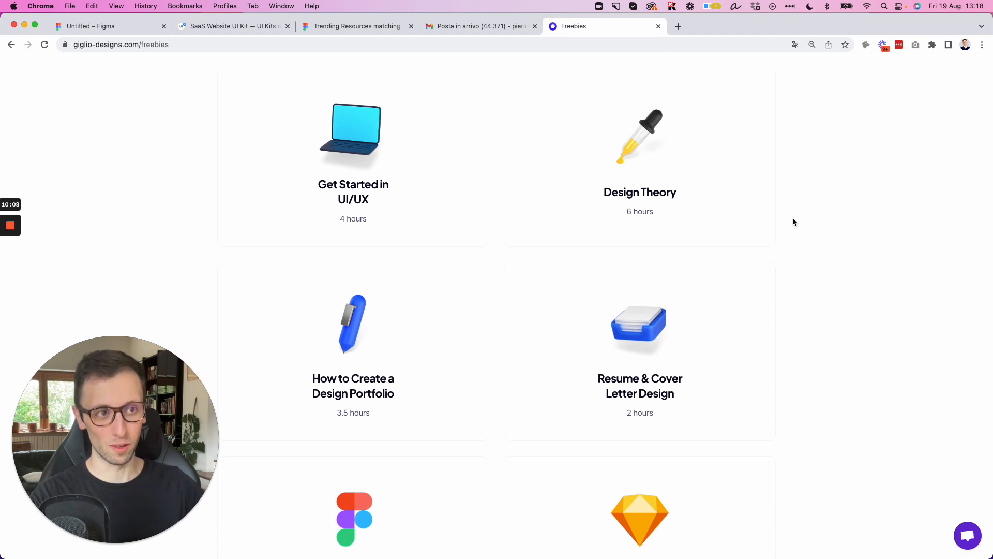
scroll("down", 3)
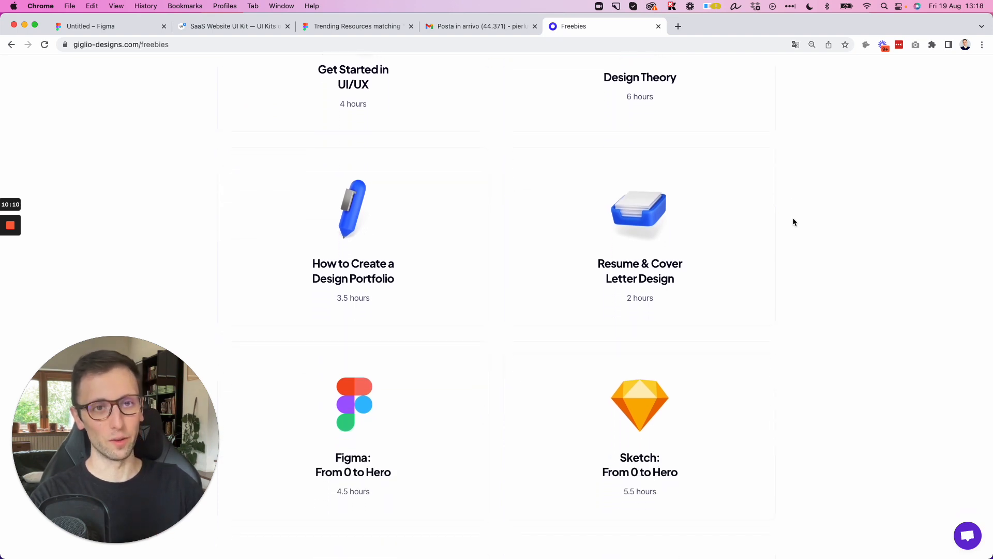
scroll("down", 3)
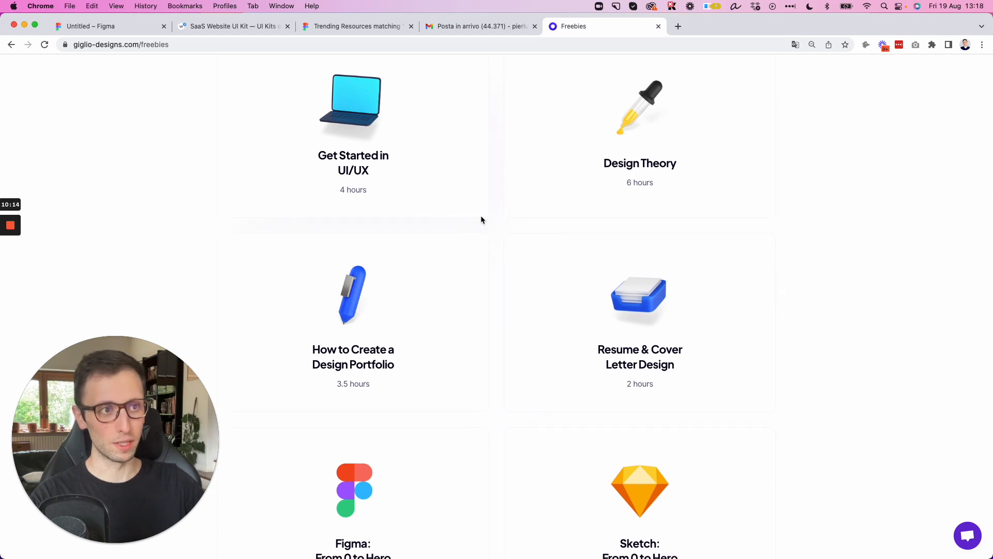
scroll("down", 3)
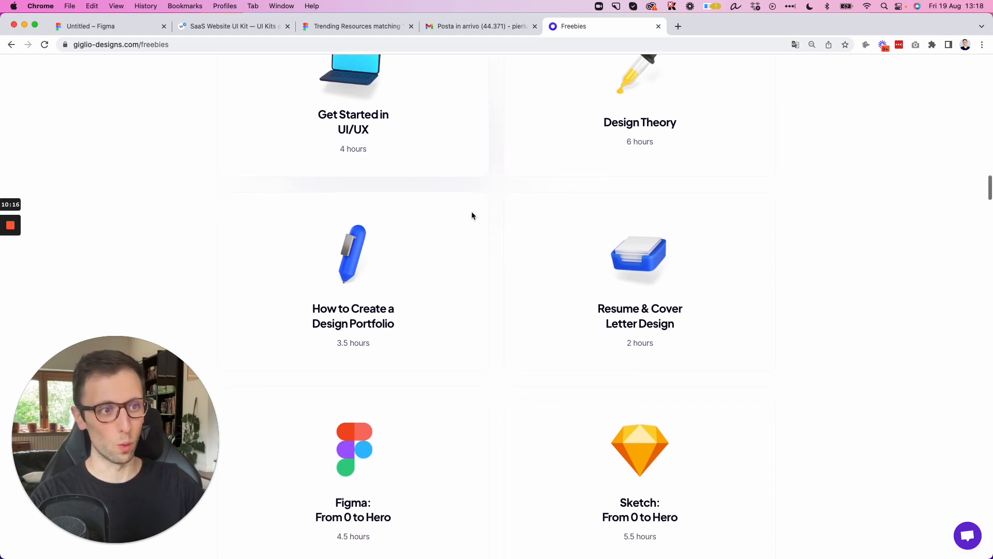
scroll("down", 3)
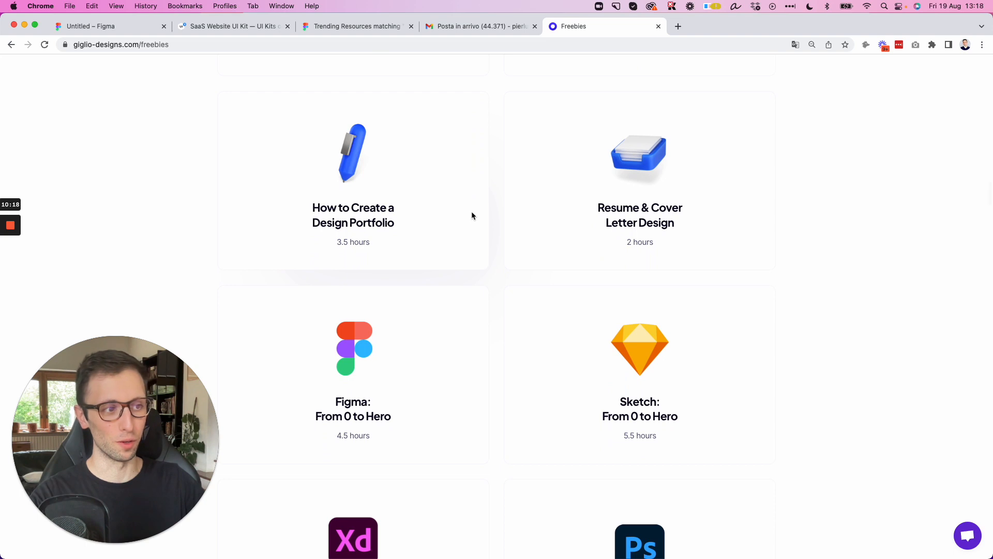
scroll("down", 3)
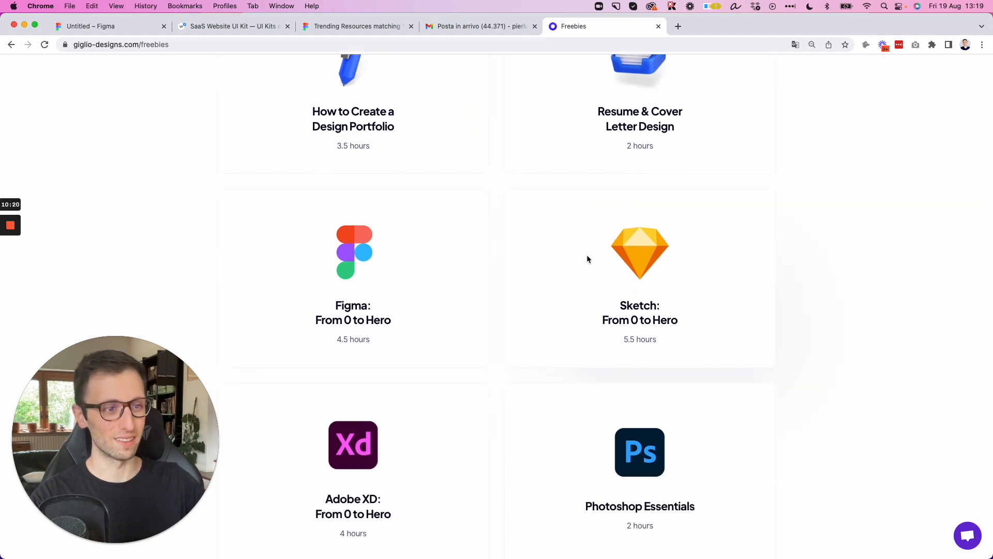
scroll("down", 3)
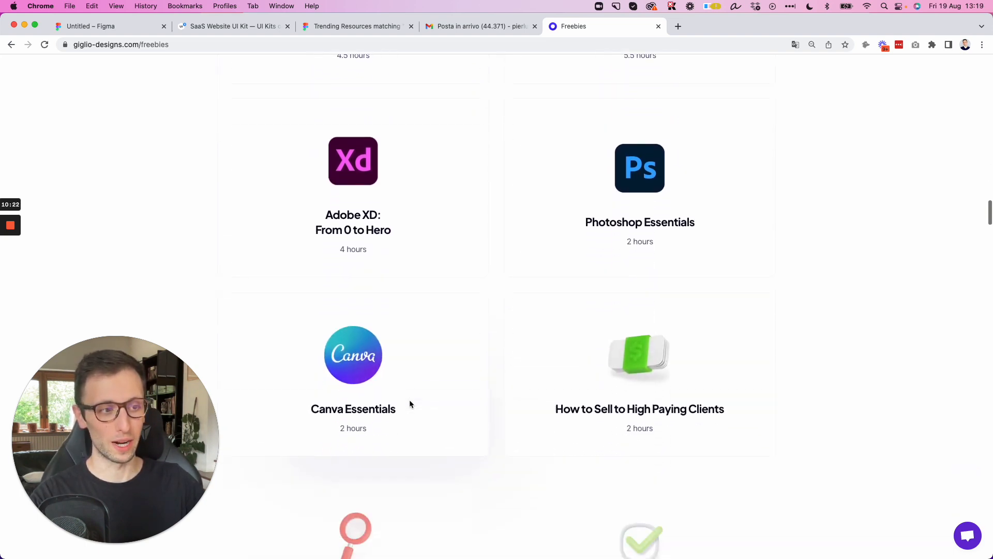
scroll("down", 3)
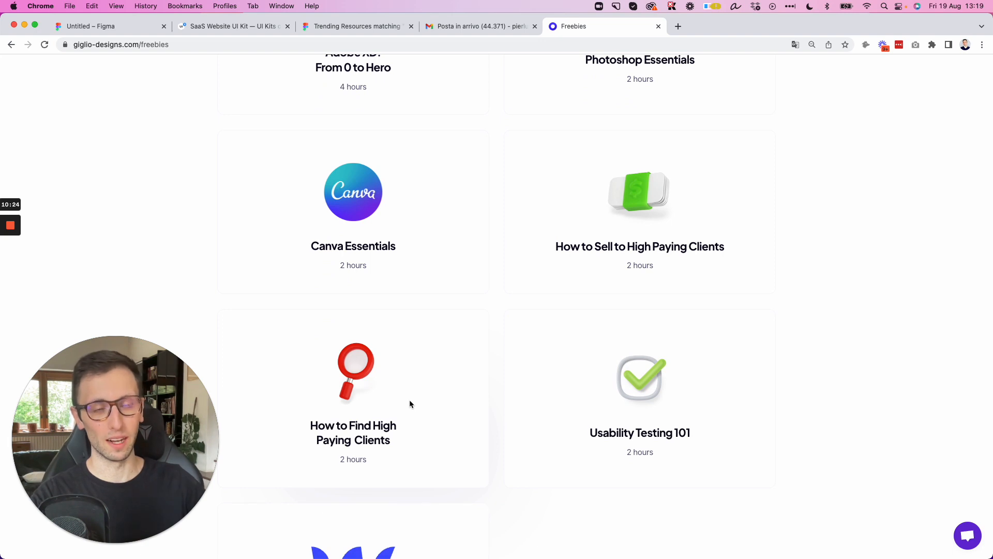